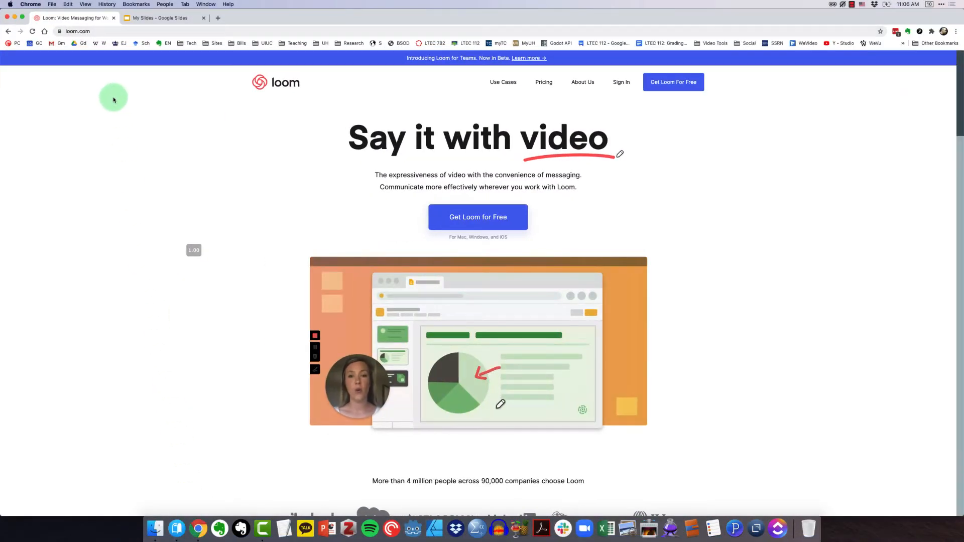
pyautogui.moveTo(633, 99)
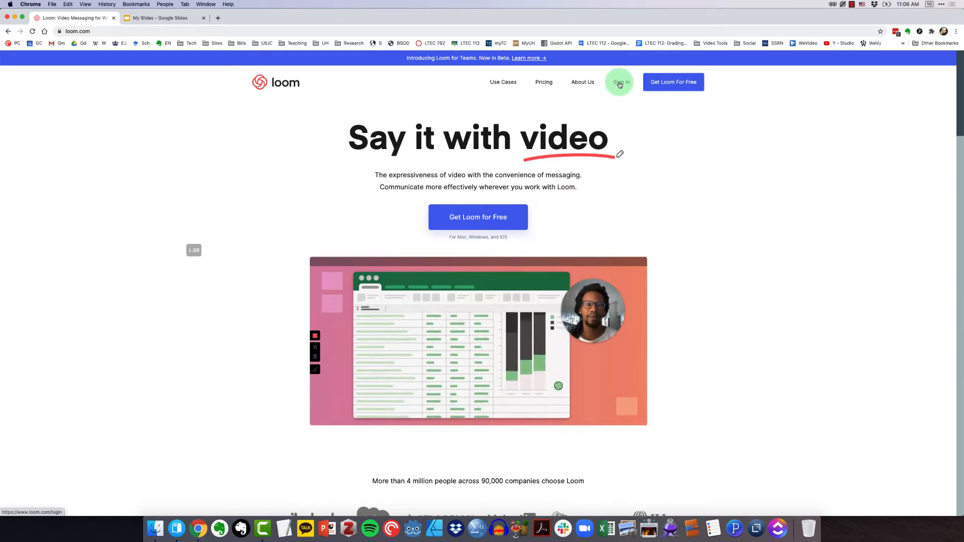
# Go to the Loom account sign-in page from the top navigation
pyautogui.click(620, 81)
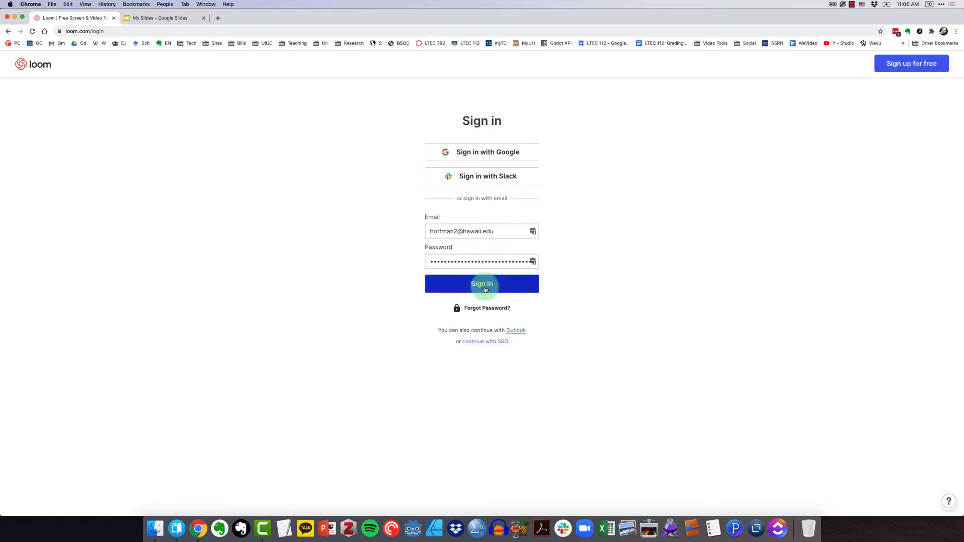
# Sign in and land on the My Videos library with only the How To Use Loom folder
pyautogui.click(481, 283)
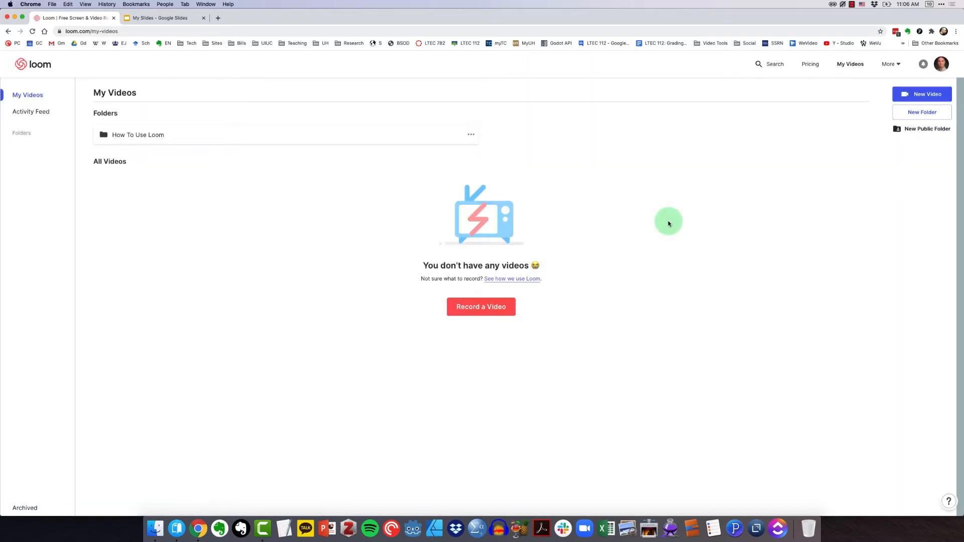
pyautogui.moveTo(548, 263)
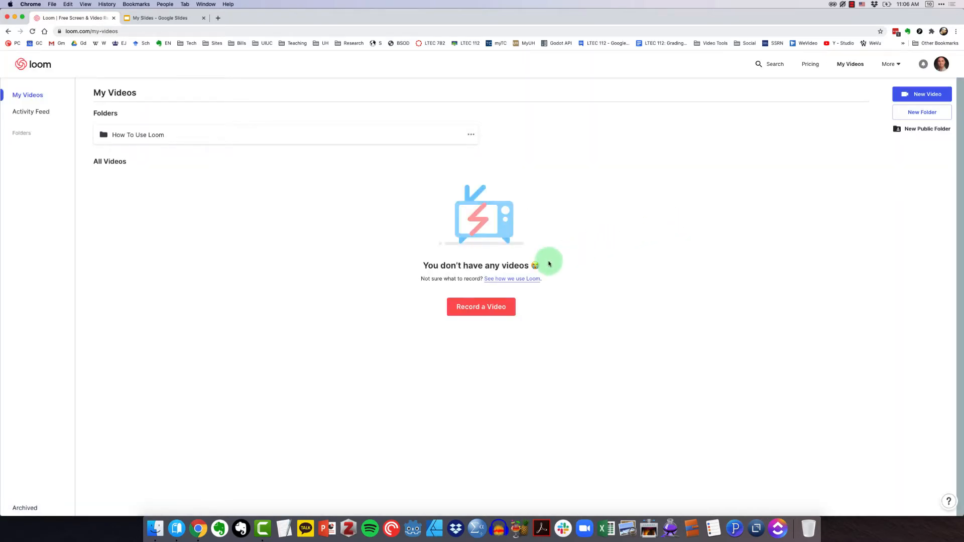
pyautogui.moveTo(393, 314)
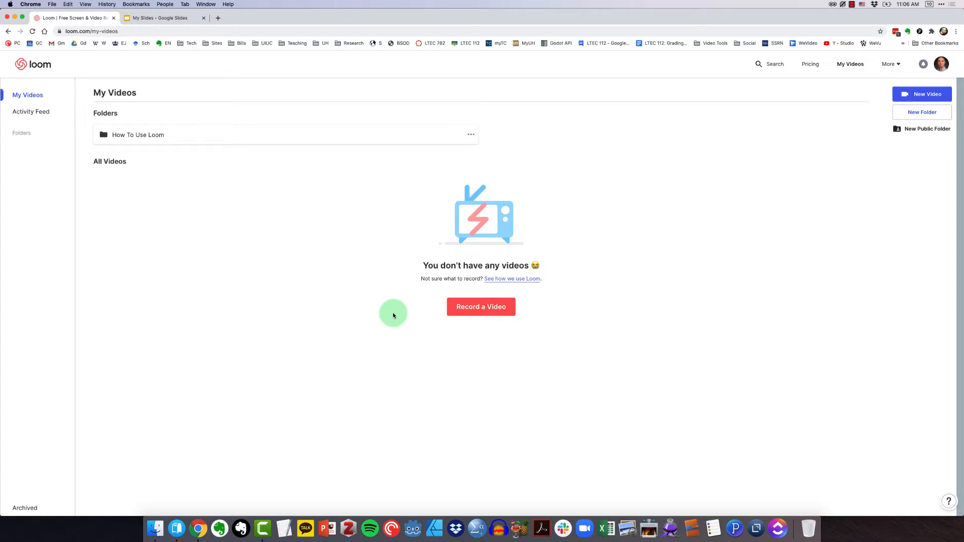
pyautogui.moveTo(632, 243)
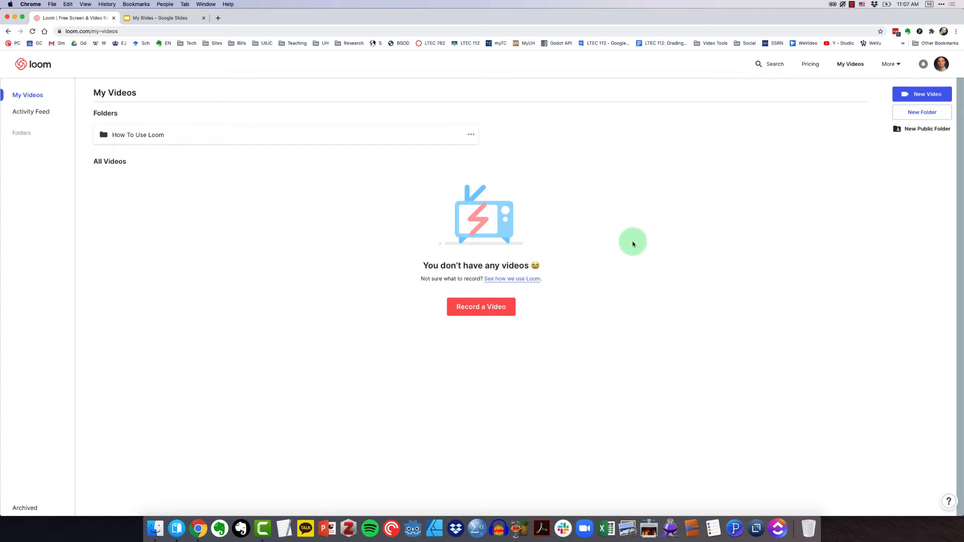
pyautogui.moveTo(681, 259)
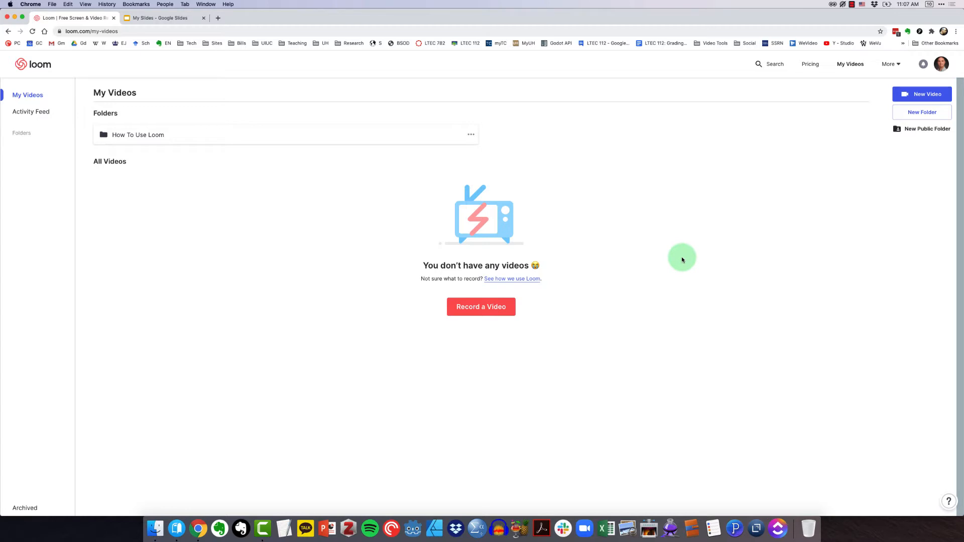
pyautogui.moveTo(610, 186)
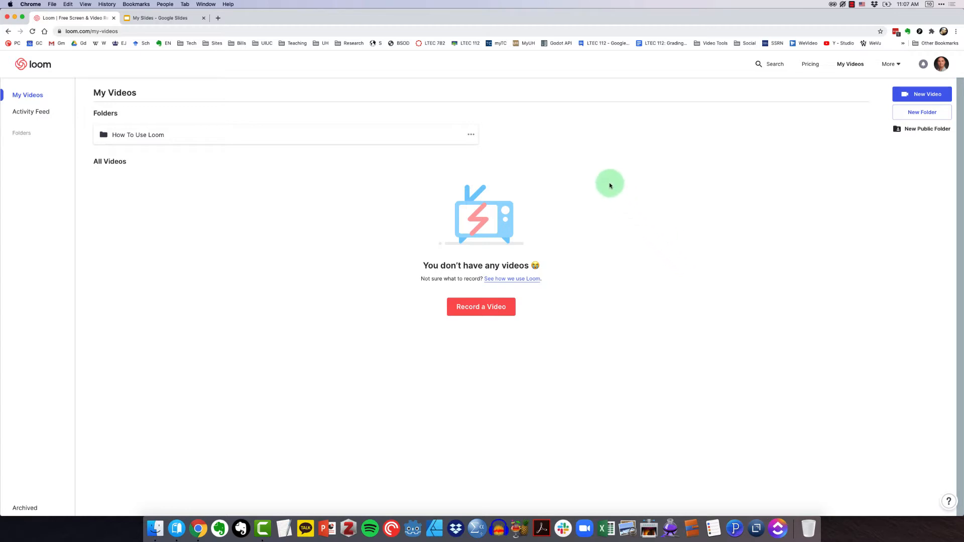
pyautogui.moveTo(890, 63)
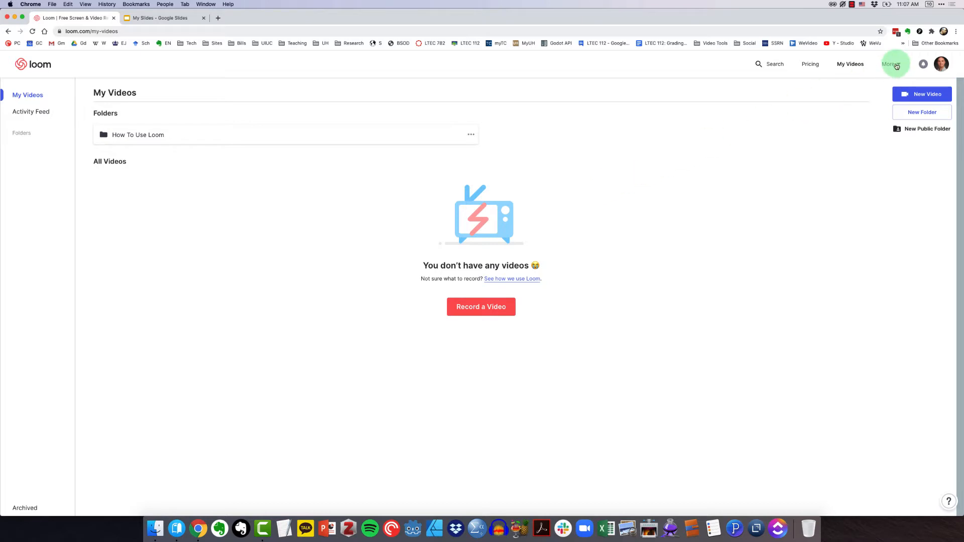
# Reach the desktop app download page via More > Desktop App and reveal the PC download
pyautogui.click(892, 63)
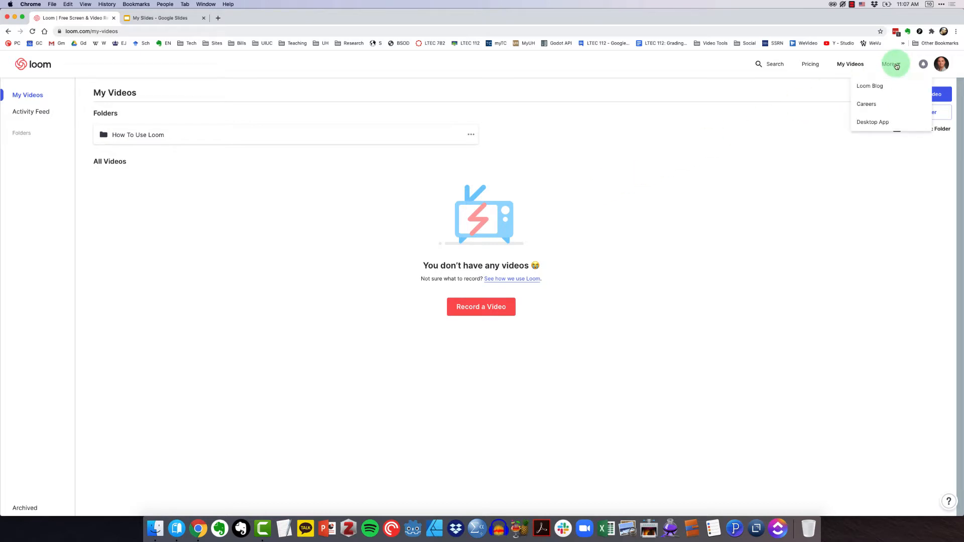
pyautogui.moveTo(872, 121)
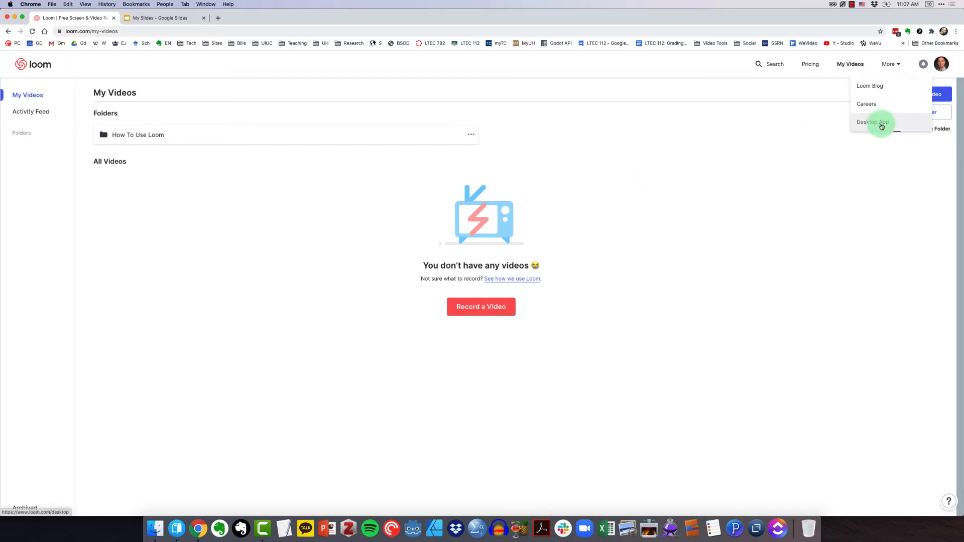
pyautogui.click(873, 121)
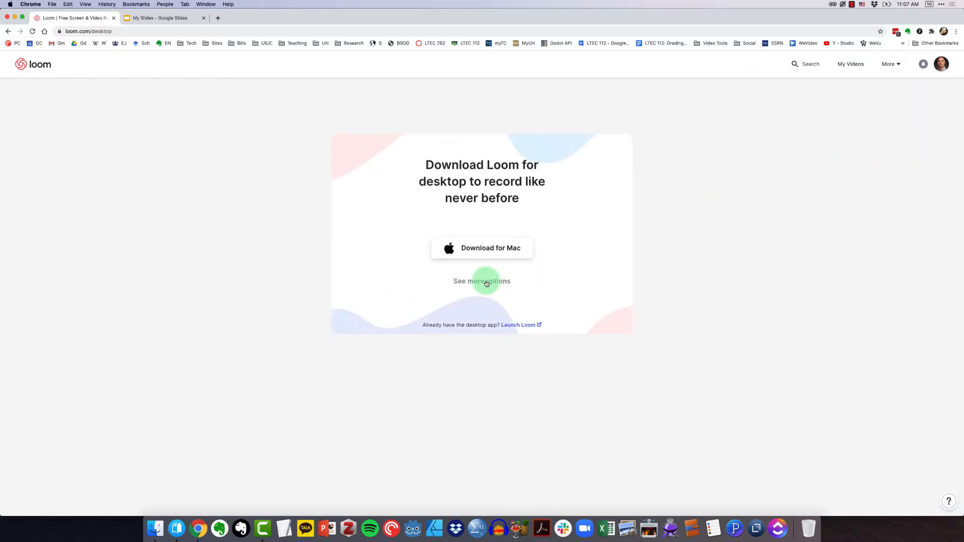
pyautogui.click(482, 281)
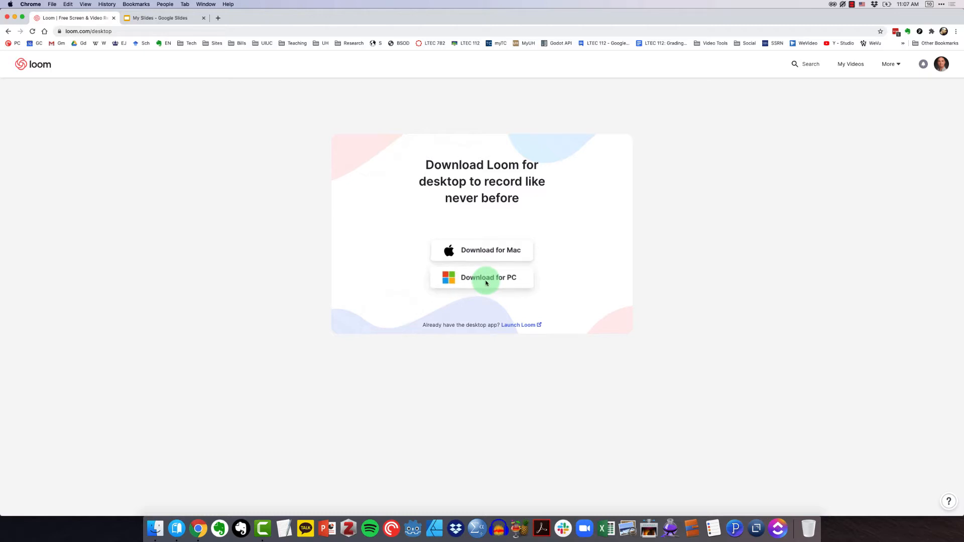
pyautogui.moveTo(508, 269)
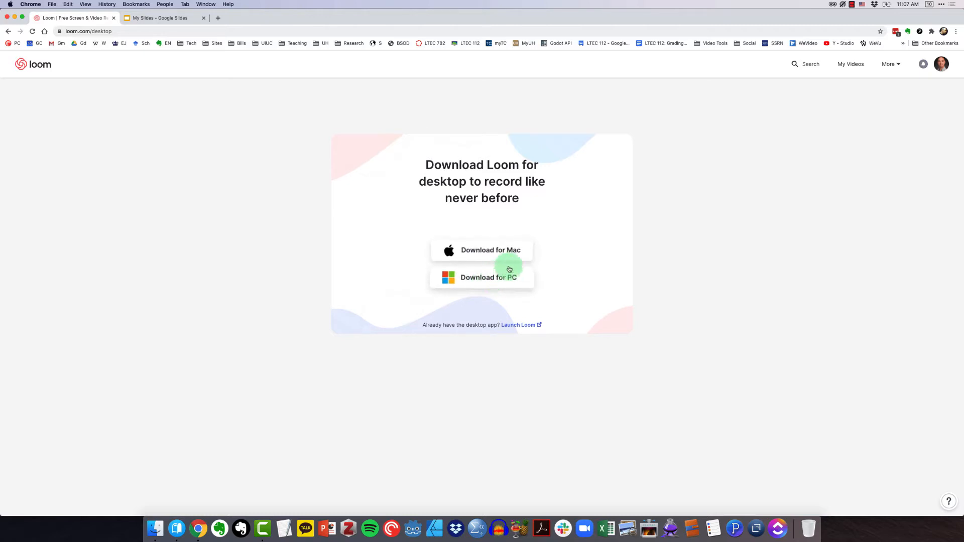
pyautogui.moveTo(557, 238)
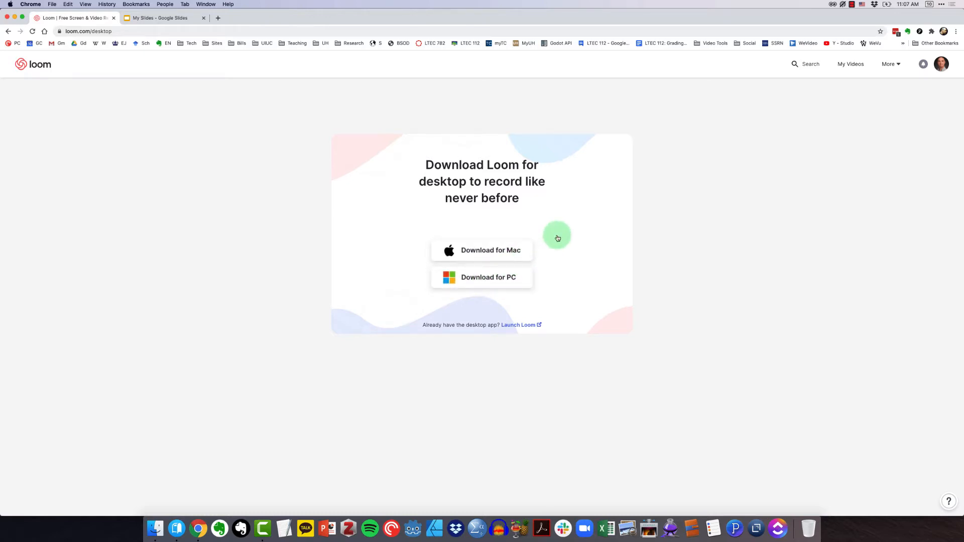
pyautogui.moveTo(491, 250)
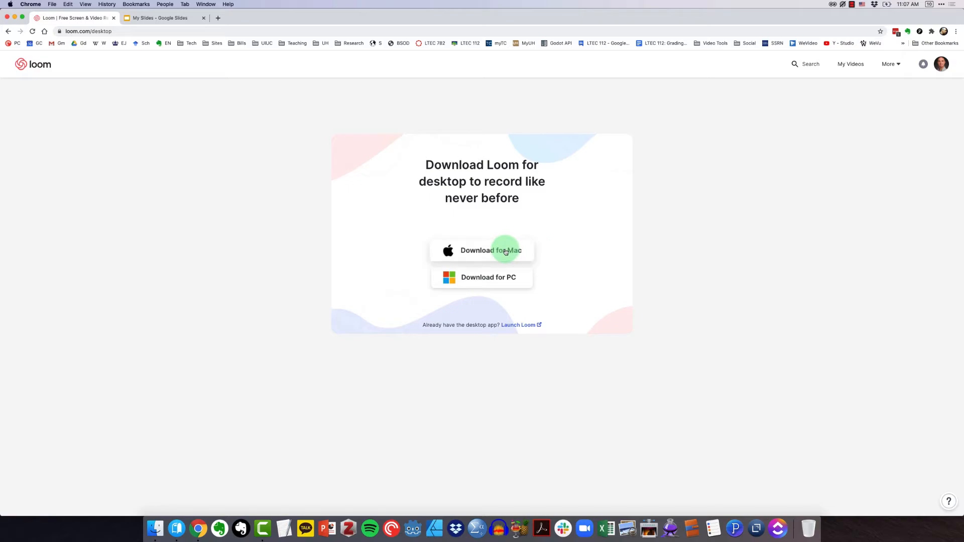
pyautogui.moveTo(626, 209)
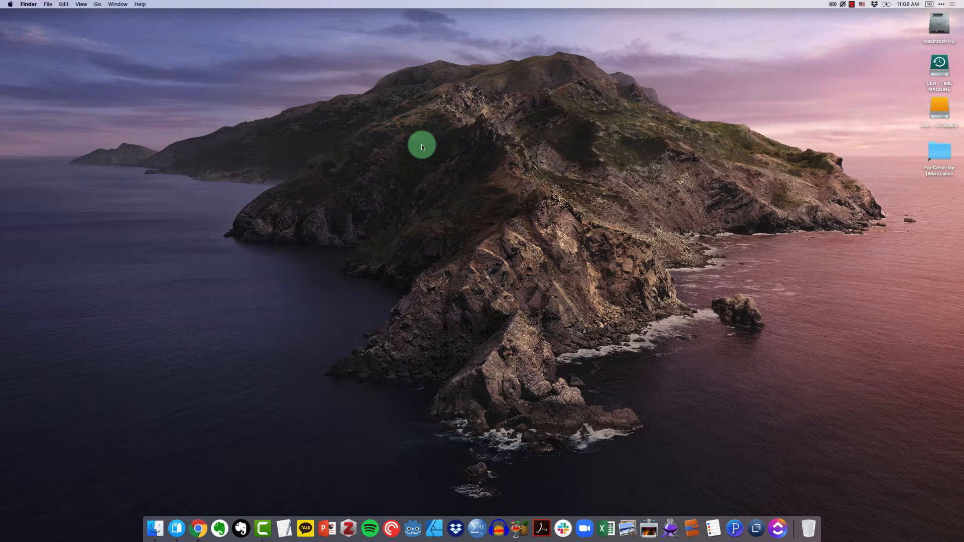
pyautogui.moveTo(427, 136)
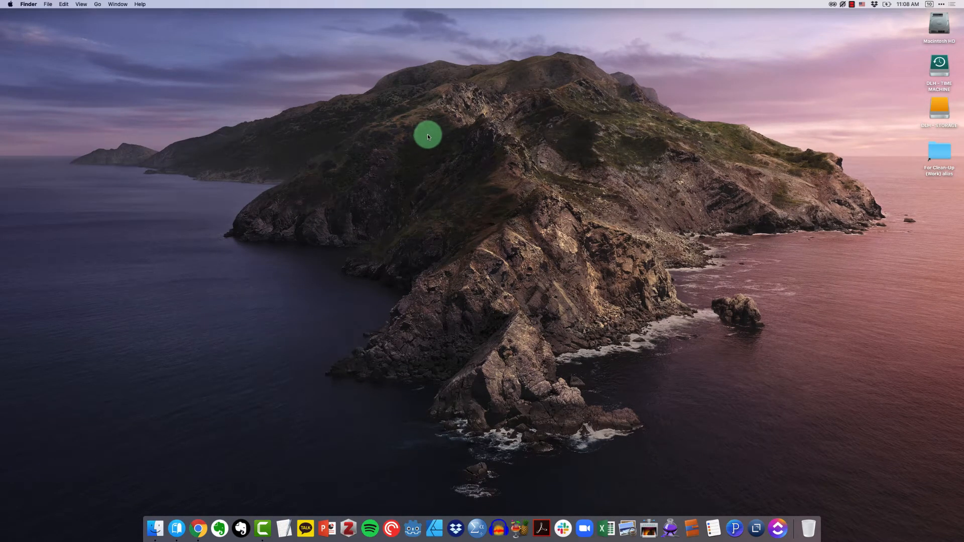
# Search Spotlight for 'Loo' to launch the Loom desktop recorder
pyautogui.write('Loo')
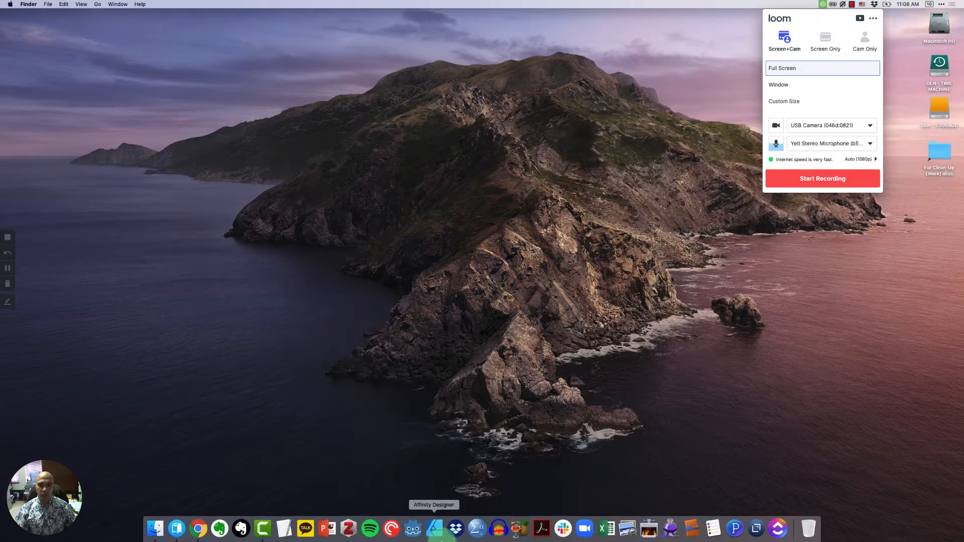
pyautogui.moveTo(776, 527)
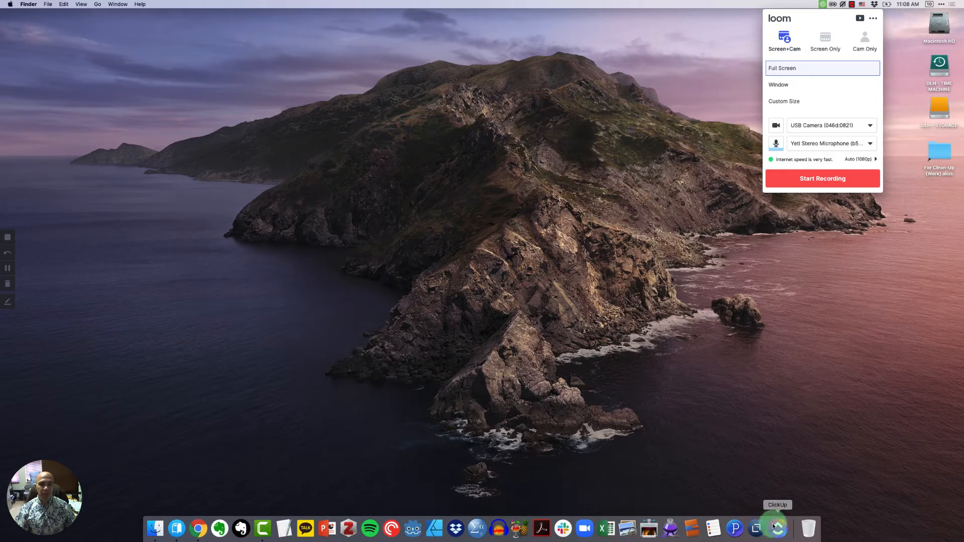
pyautogui.moveTo(781, 526)
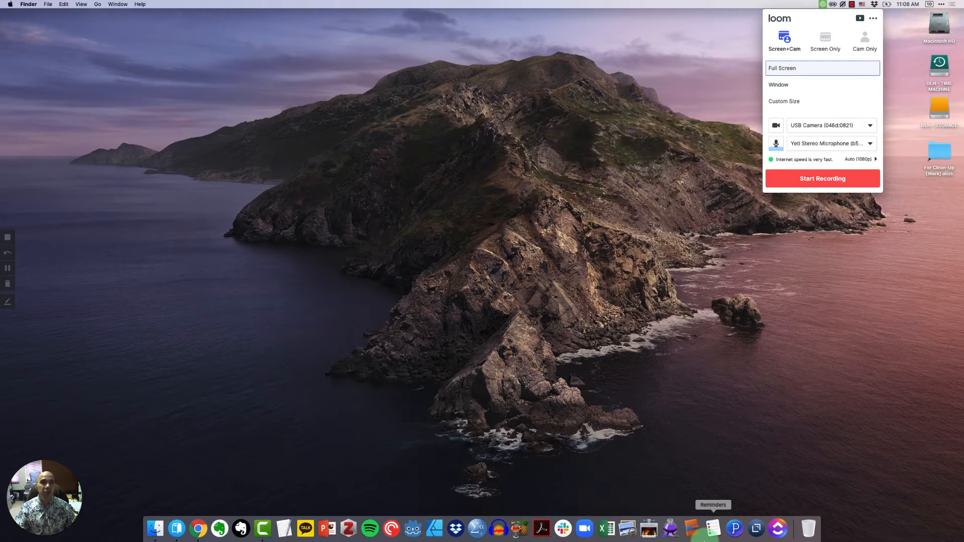
pyautogui.moveTo(887, 22)
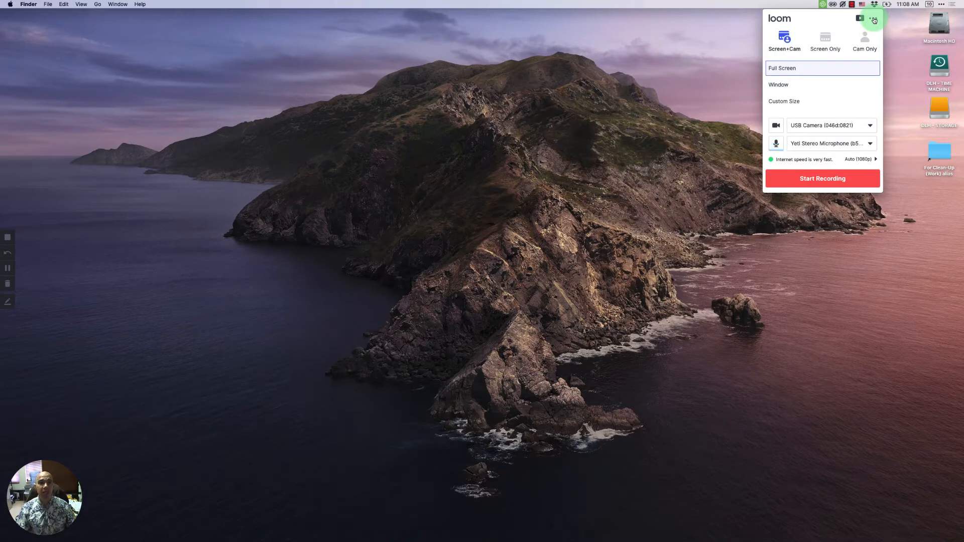
# In Preferences > Account, switch on Show dock icon and close Preferences
pyautogui.click(872, 18)
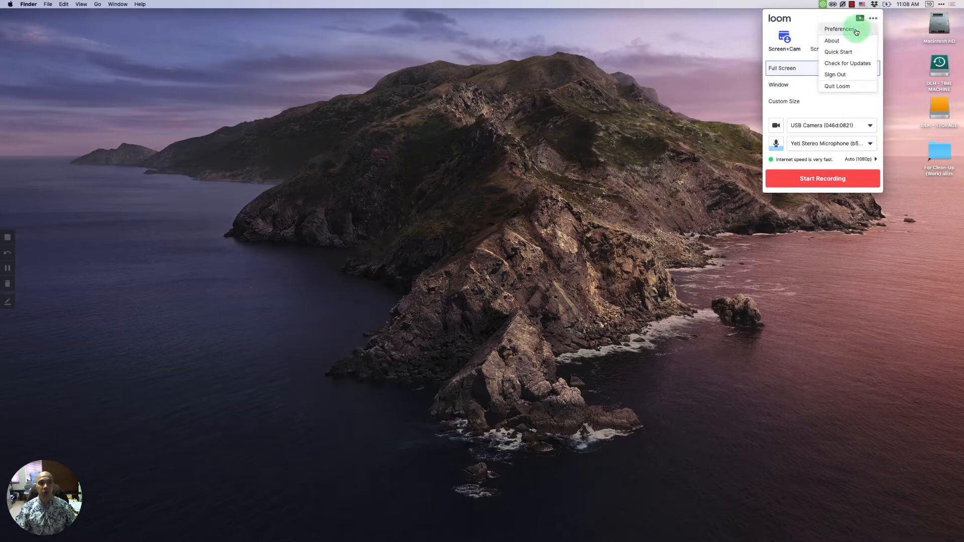
pyautogui.click(839, 29)
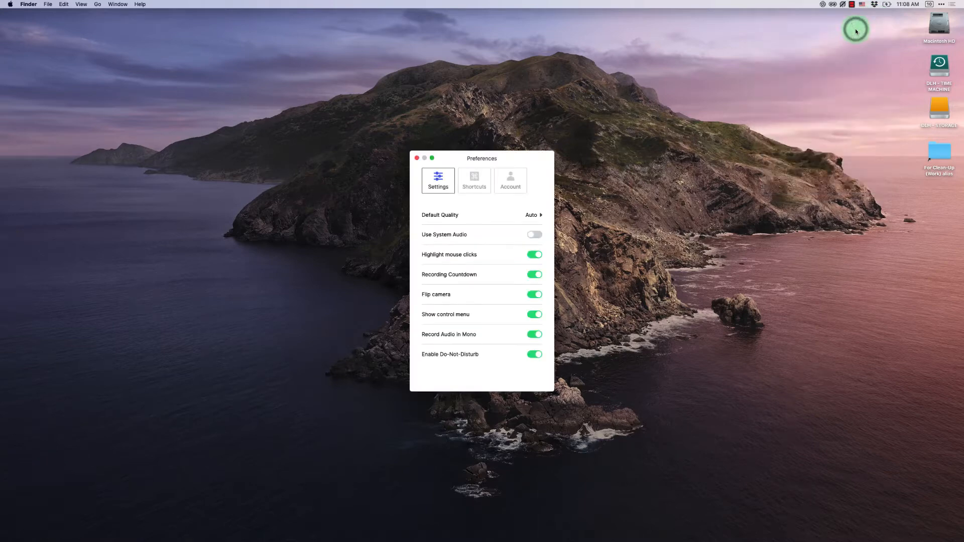
pyautogui.click(510, 181)
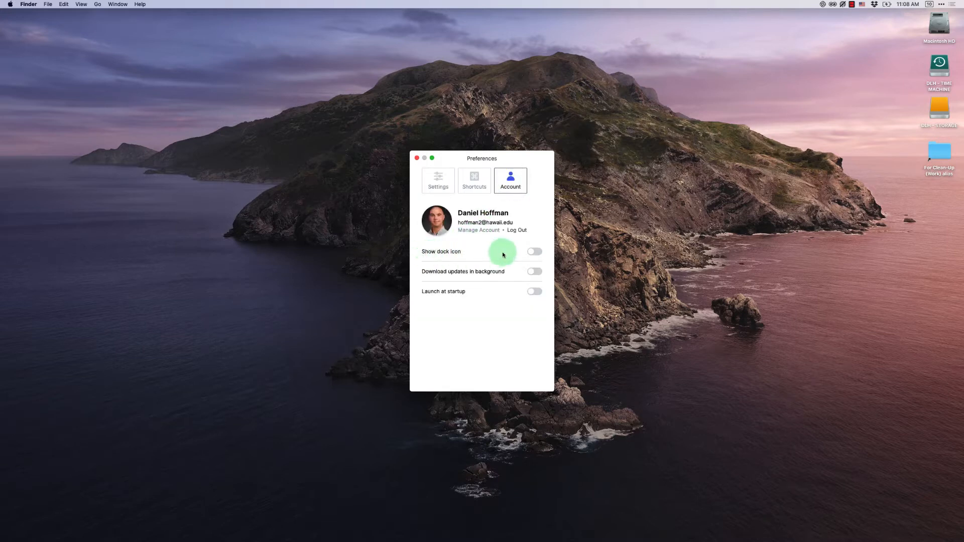
pyautogui.click(533, 251)
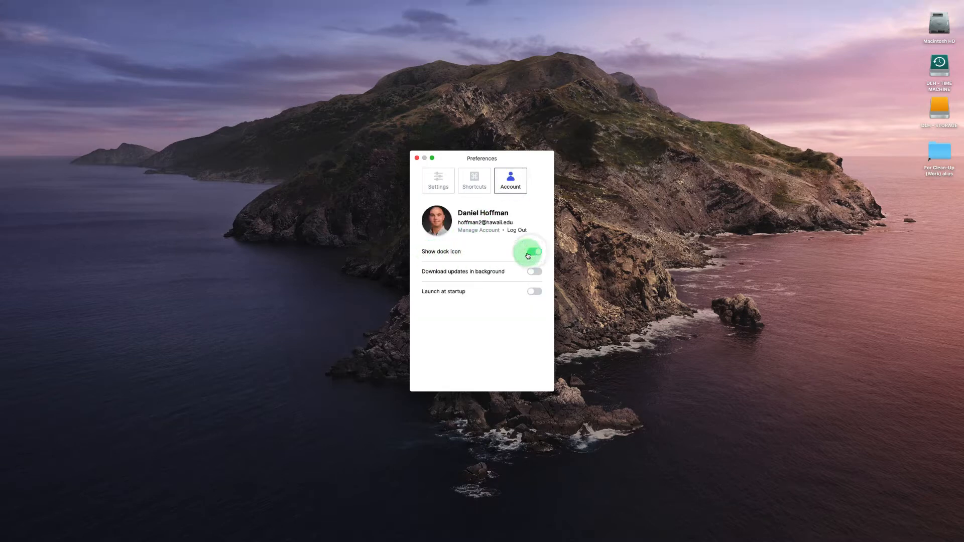
pyautogui.click(533, 251)
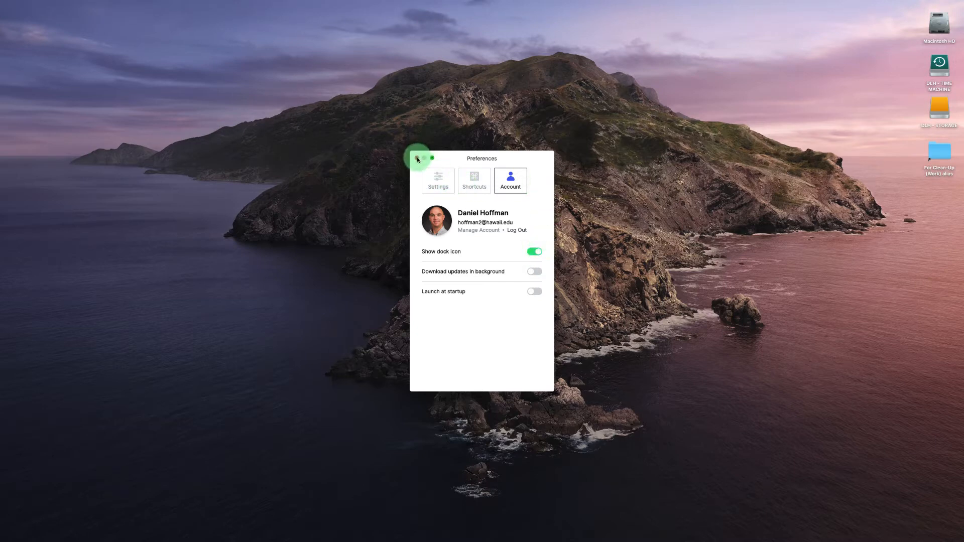
pyautogui.click(417, 158)
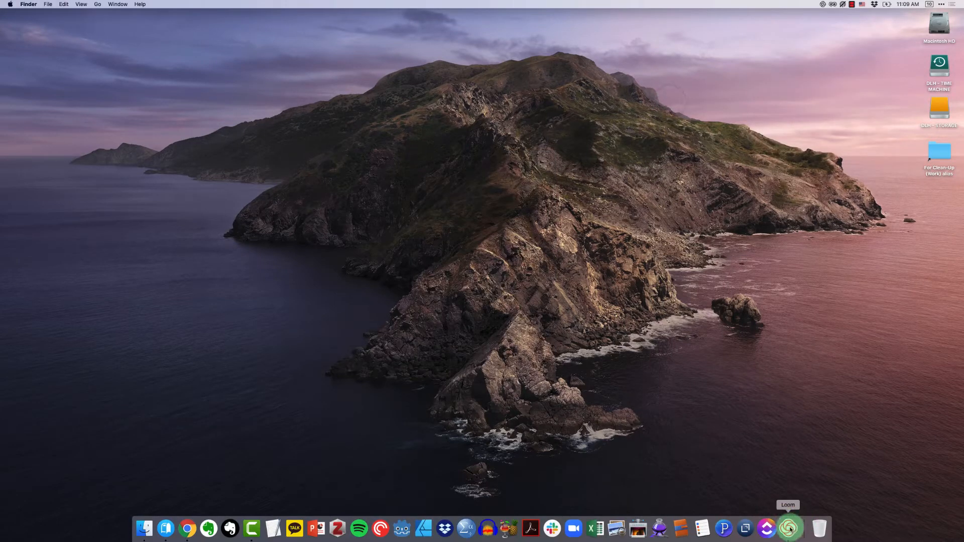
# Bring up Loom's options from its new Dock icon
pyautogui.rightClick(788, 528)
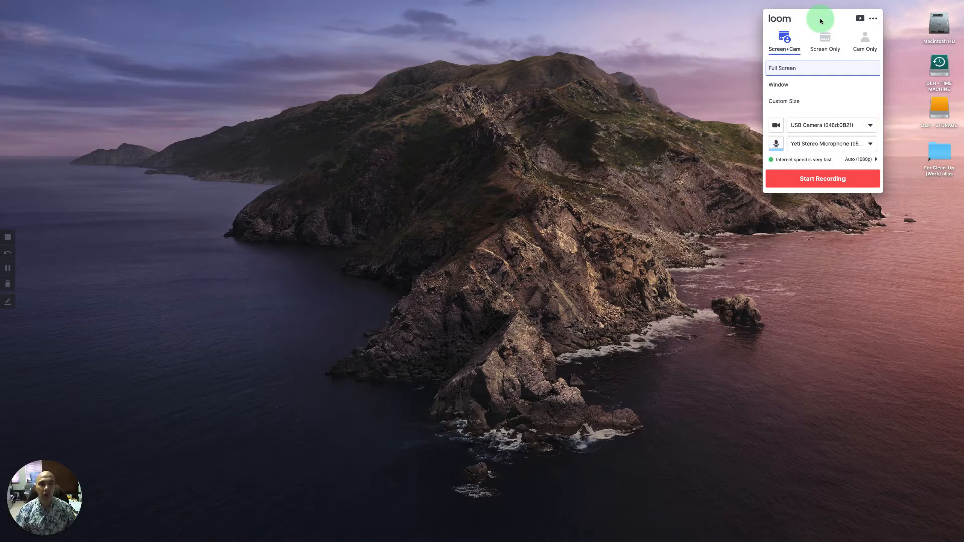
pyautogui.moveTo(784, 39)
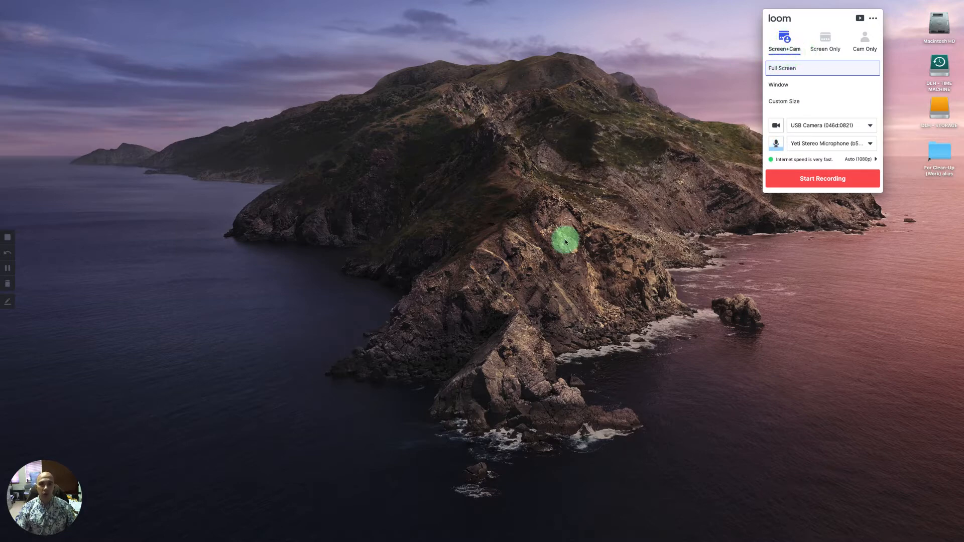
pyautogui.moveTo(82, 477)
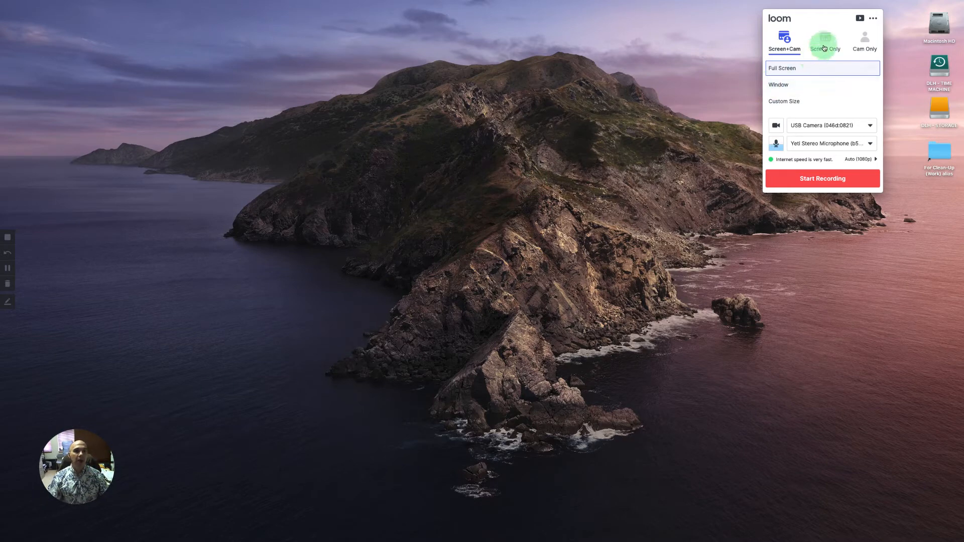
pyautogui.click(825, 40)
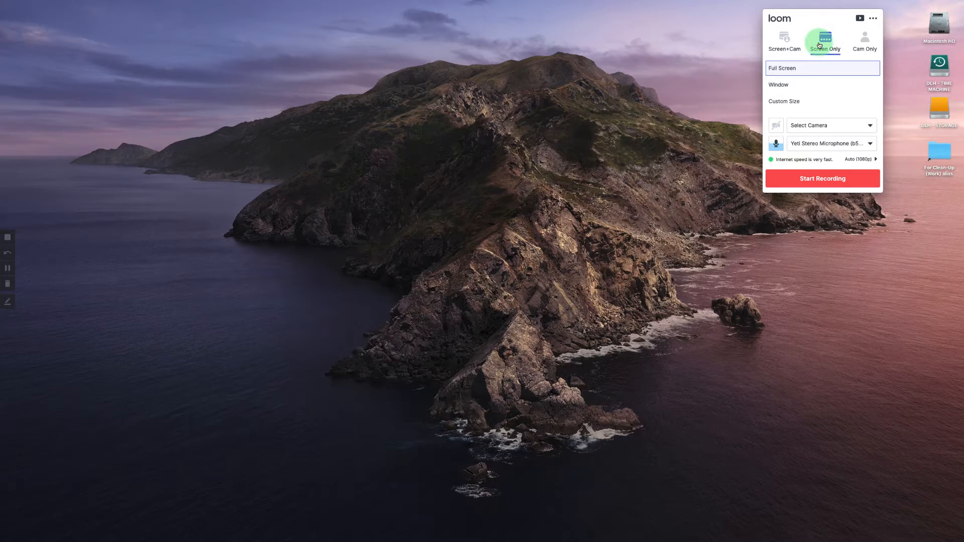
pyautogui.moveTo(864, 39)
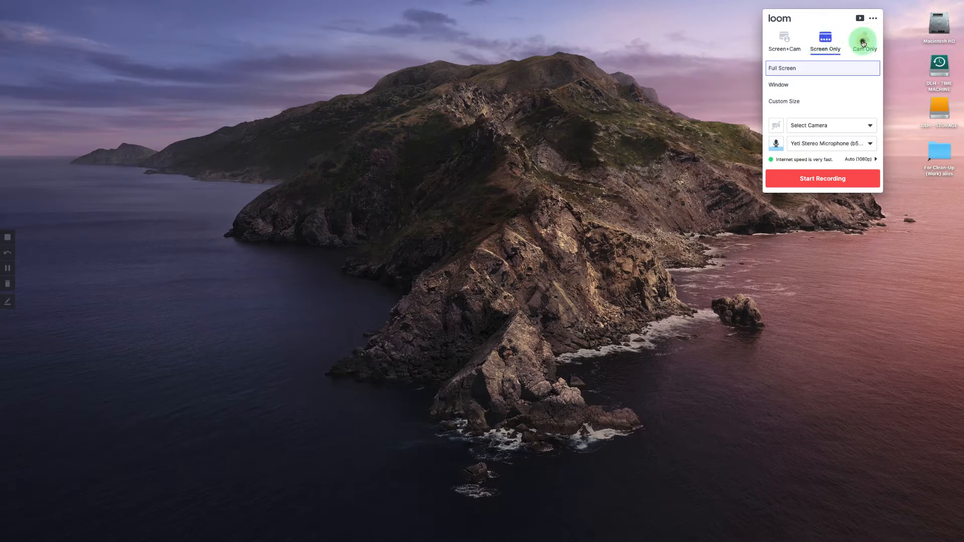
pyautogui.click(863, 40)
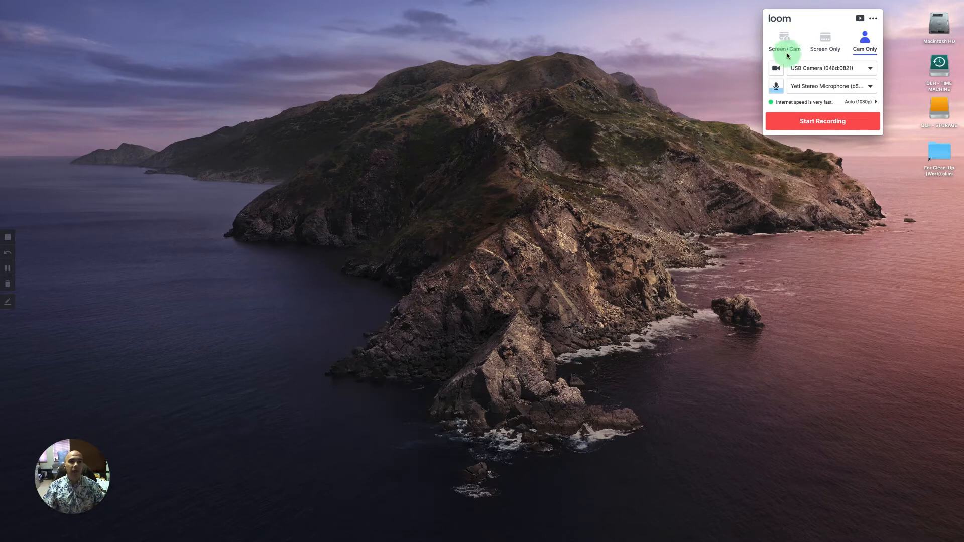
pyautogui.click(784, 41)
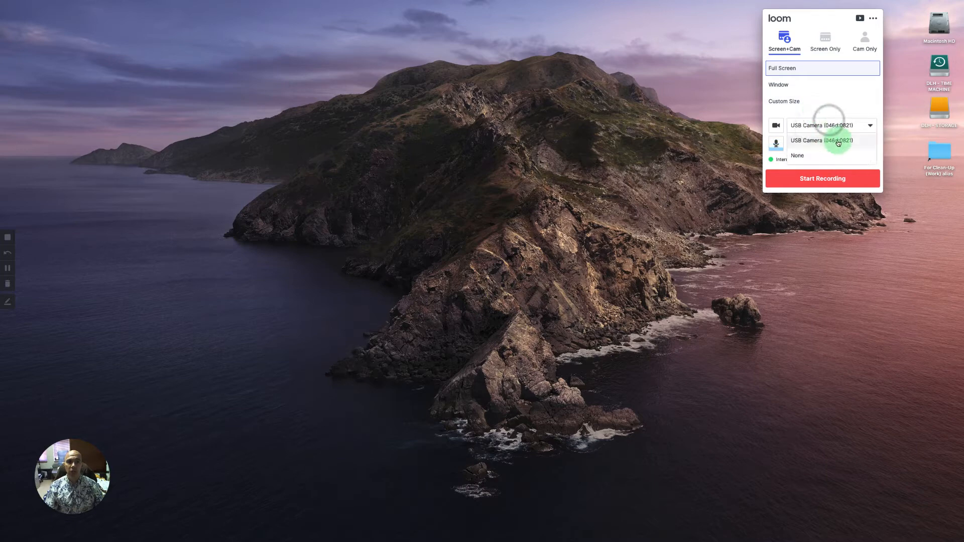
pyautogui.click(831, 126)
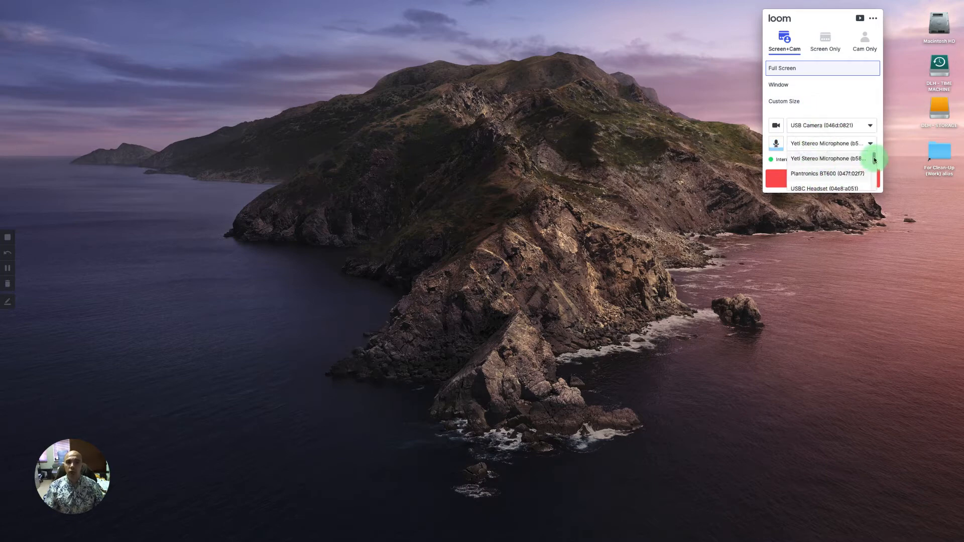
pyautogui.scroll(-3)
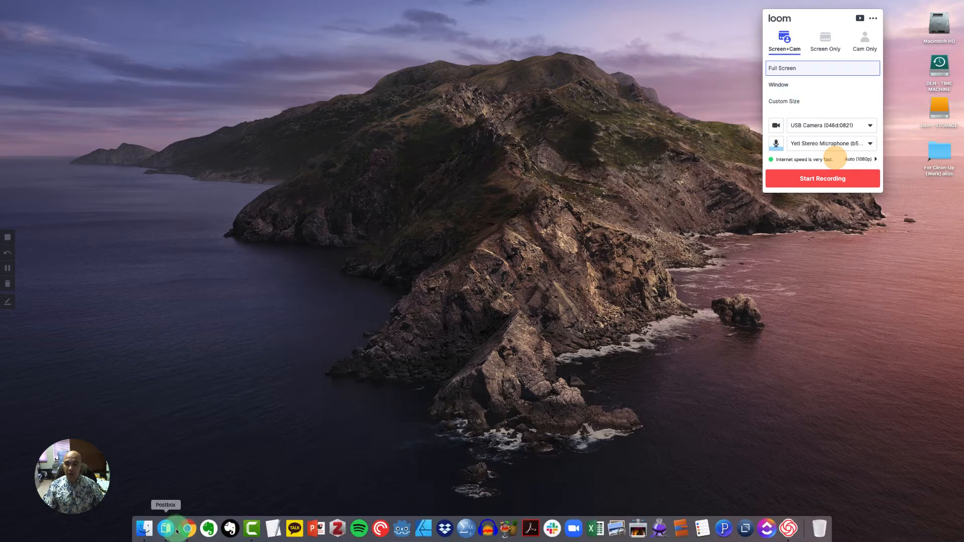
# Bring Chrome forward on the My Slides tab and return to the title slide
pyautogui.click(186, 528)
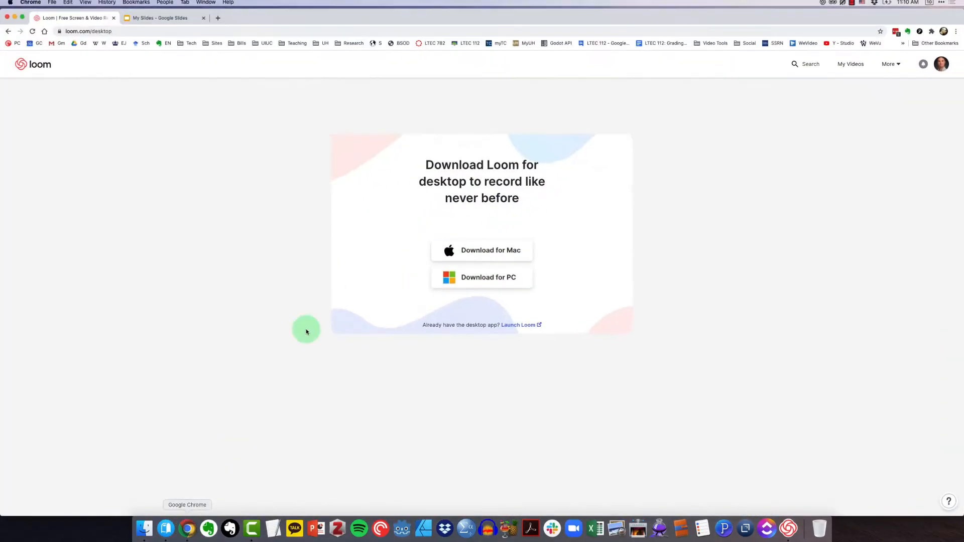
pyautogui.click(163, 17)
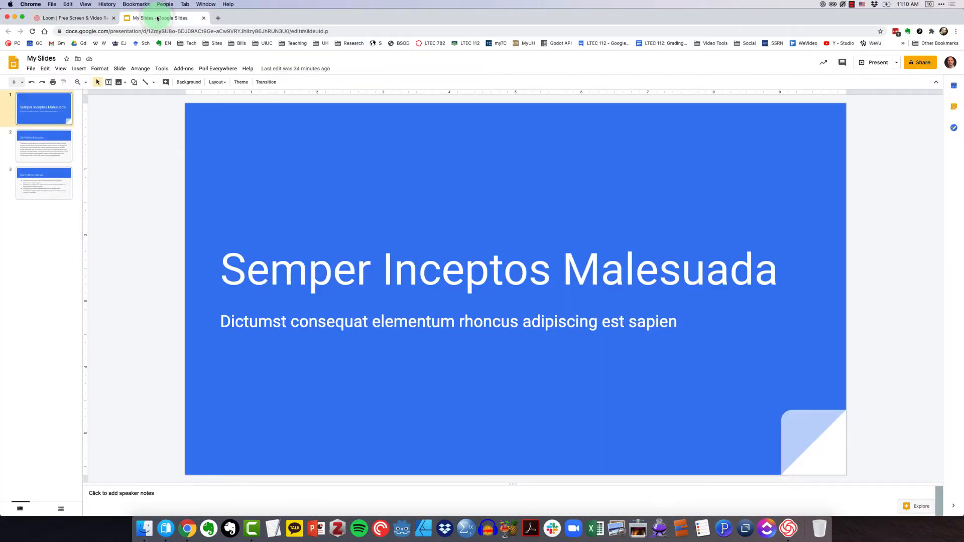
pyautogui.click(43, 146)
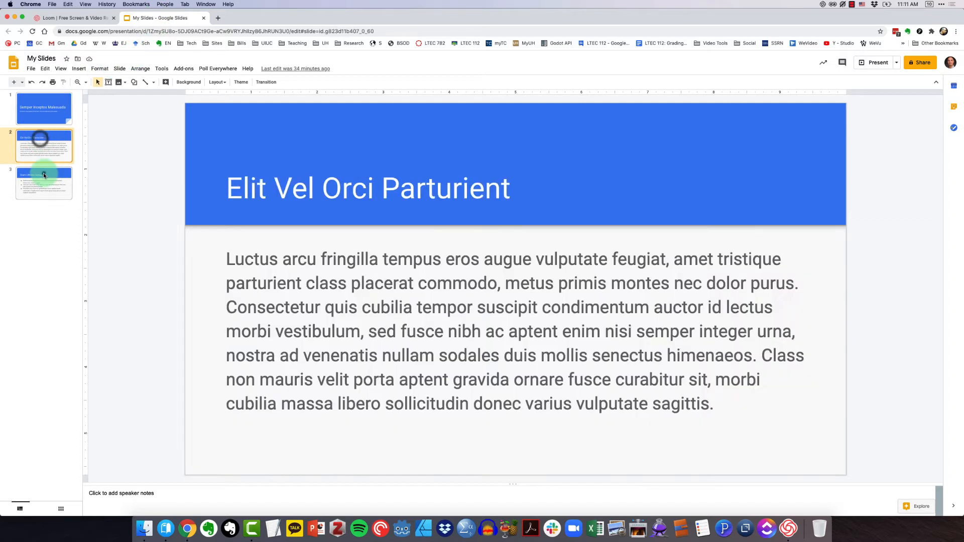
pyautogui.click(43, 109)
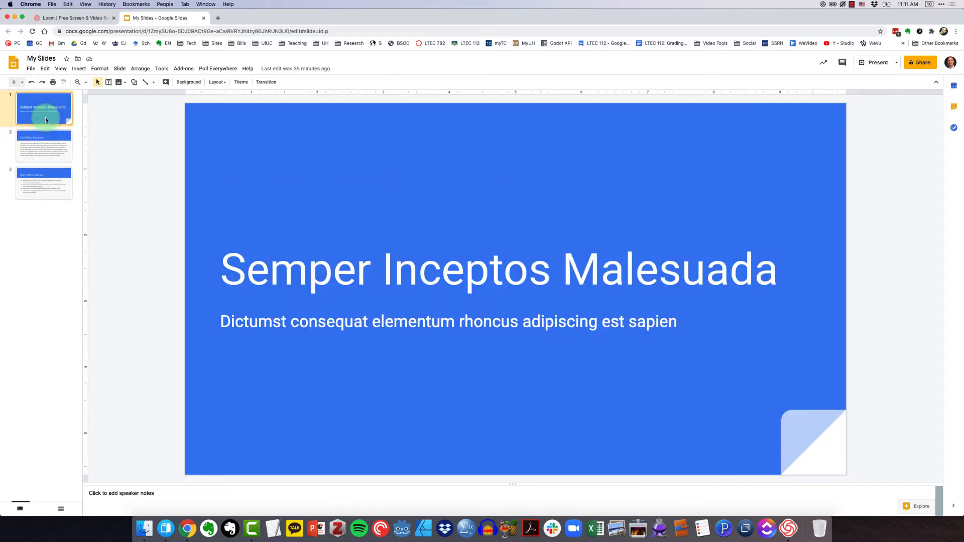
pyautogui.moveTo(536, 17)
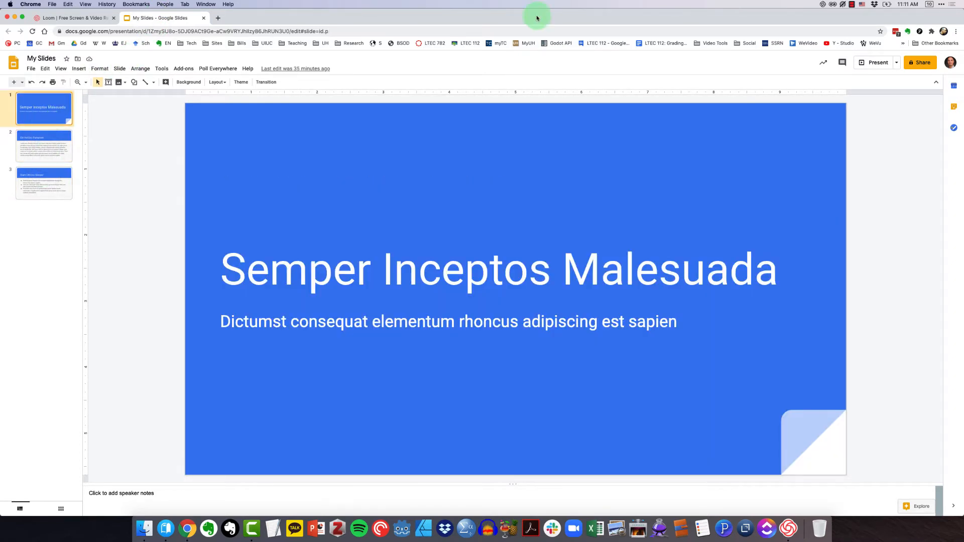
pyautogui.click(907, 31)
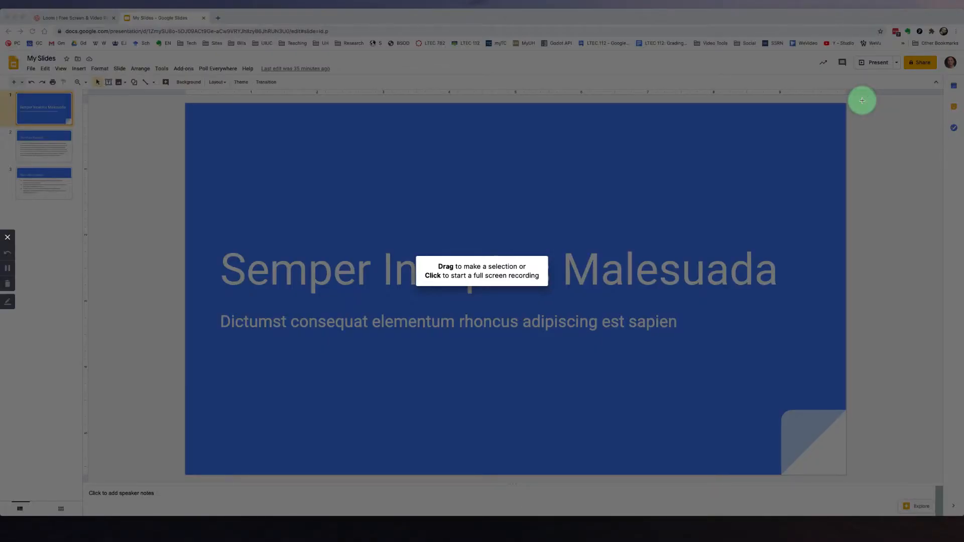
pyautogui.moveTo(348, 146)
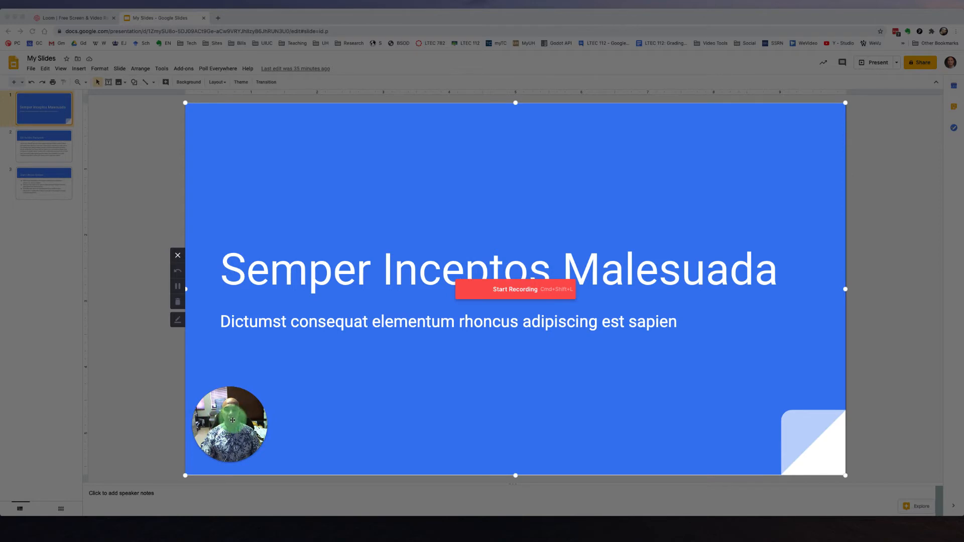
pyautogui.moveTo(488, 161)
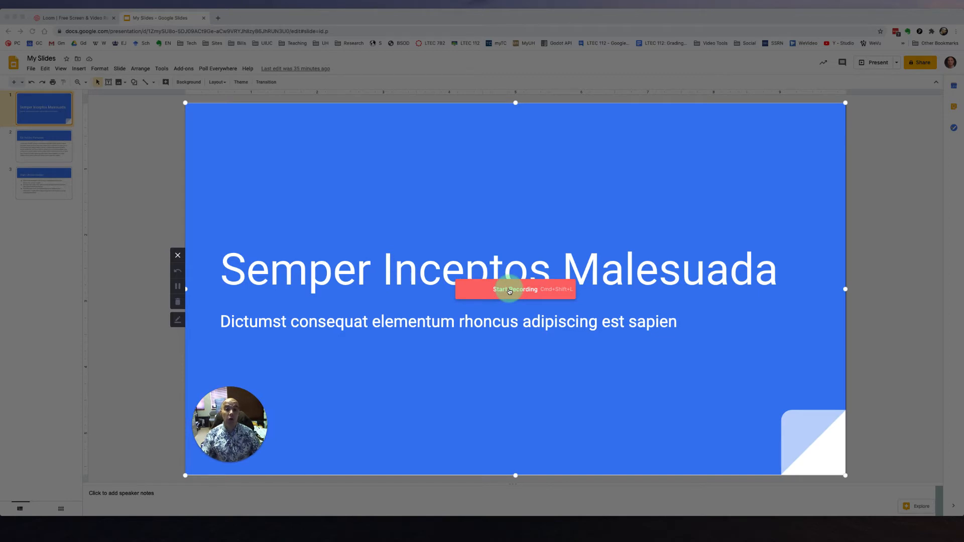
pyautogui.moveTo(189, 447)
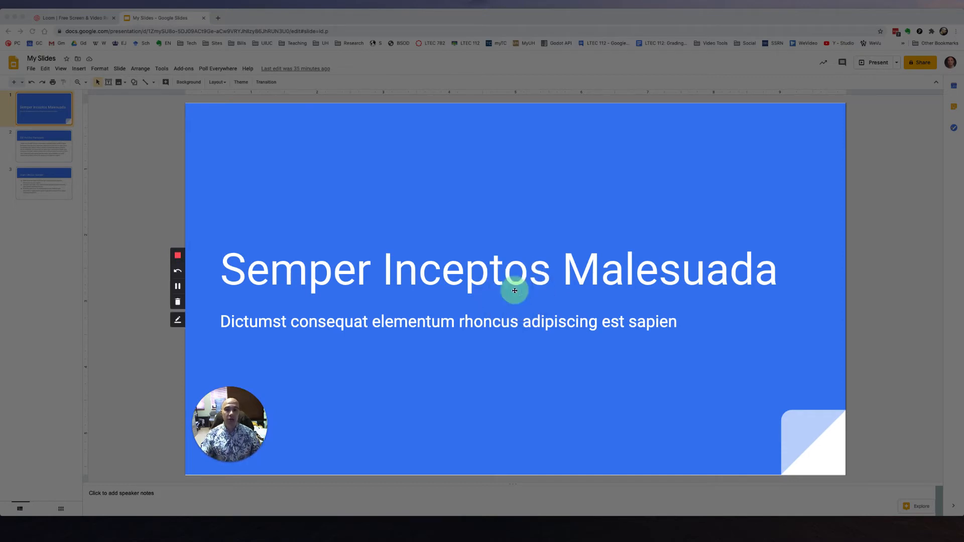
pyautogui.moveTo(194, 253)
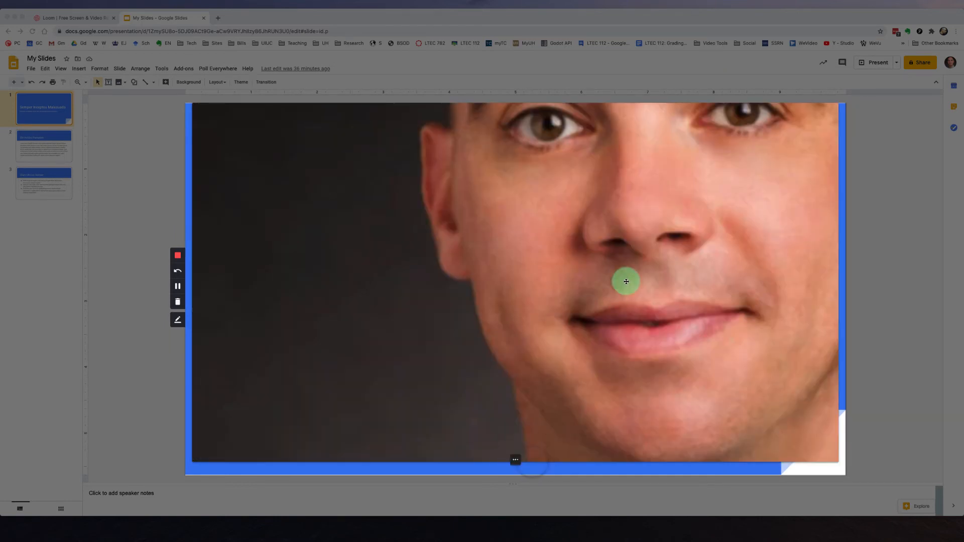
pyautogui.moveTo(663, 263)
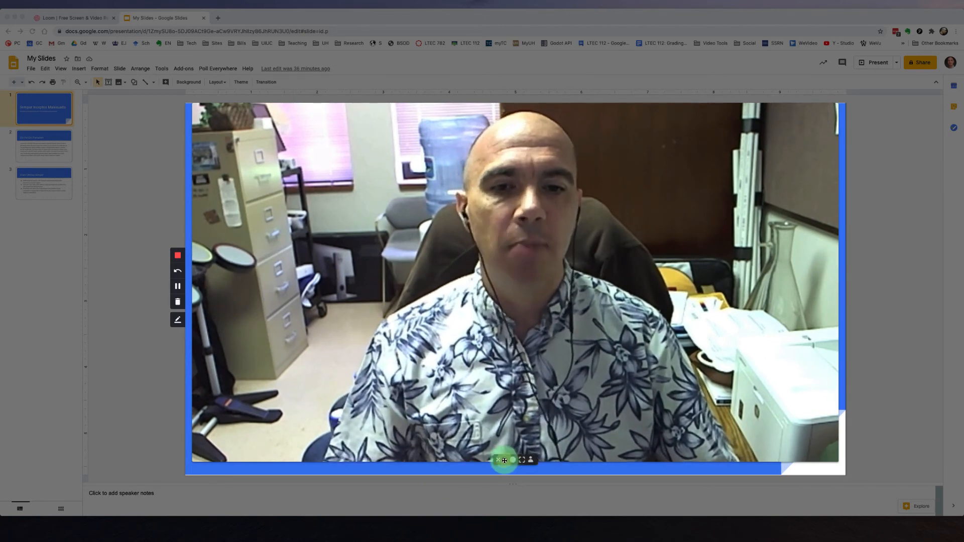
# Shrink the enlarged webcam view back to a small circle while recording
pyautogui.click(521, 459)
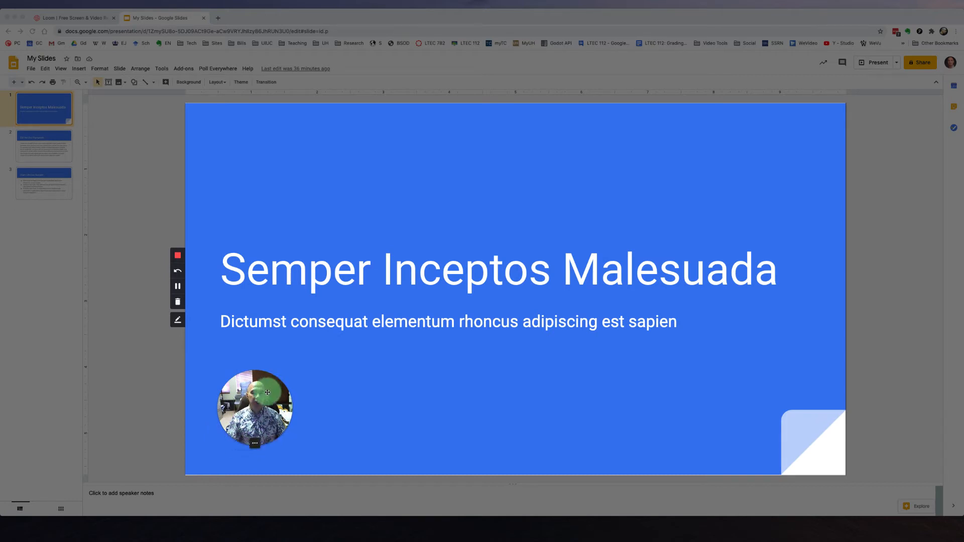
pyautogui.moveTo(336, 369)
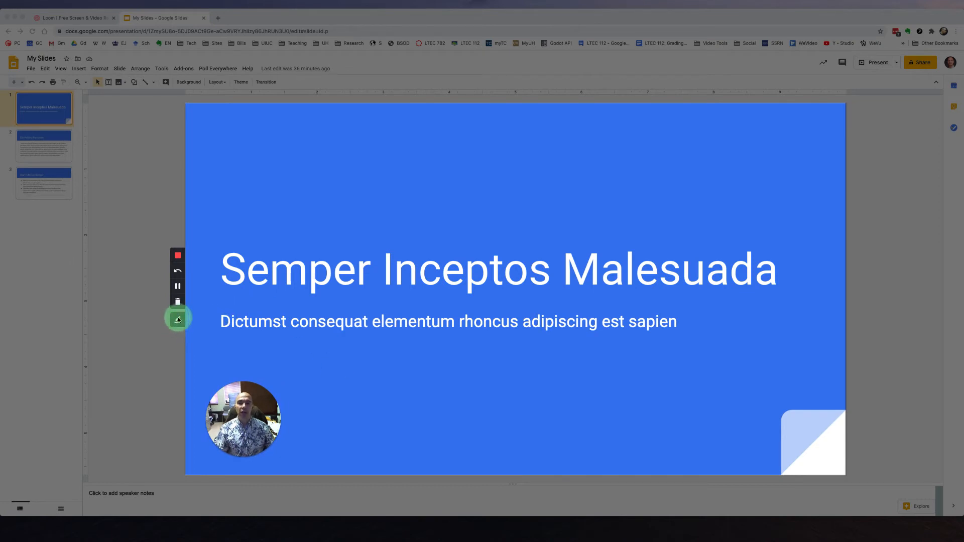
# Pick green ink from the pen tool and underline words on the slide, then finish recording
pyautogui.click(178, 318)
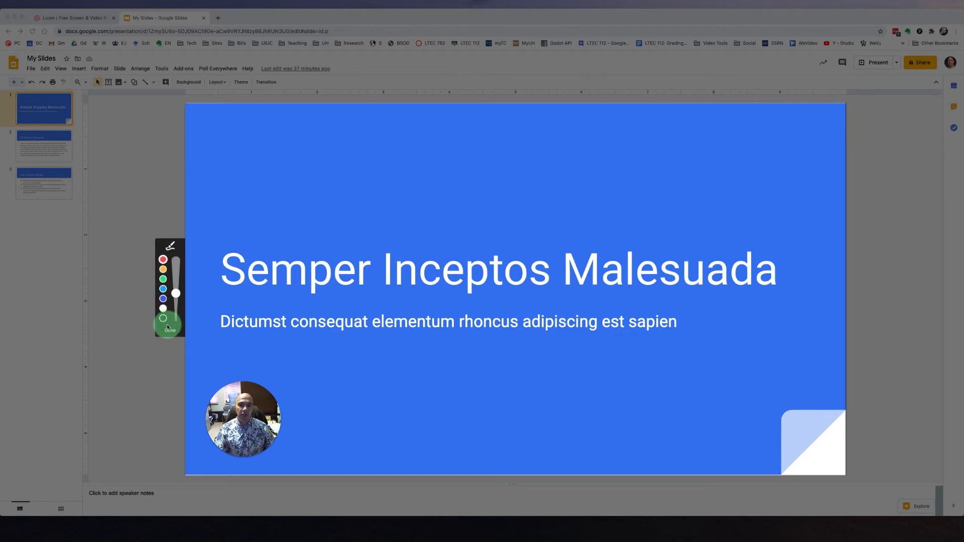
pyautogui.click(163, 258)
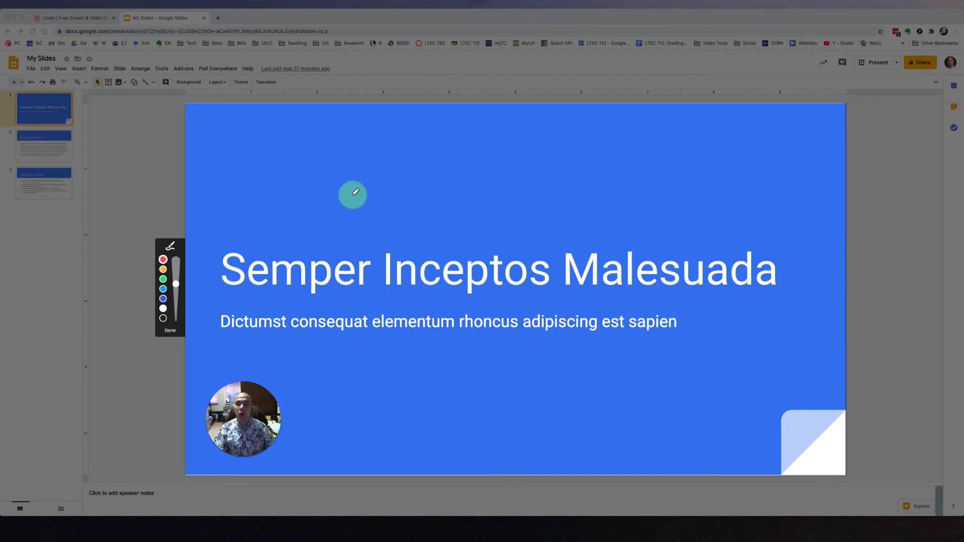
pyautogui.moveTo(395, 333)
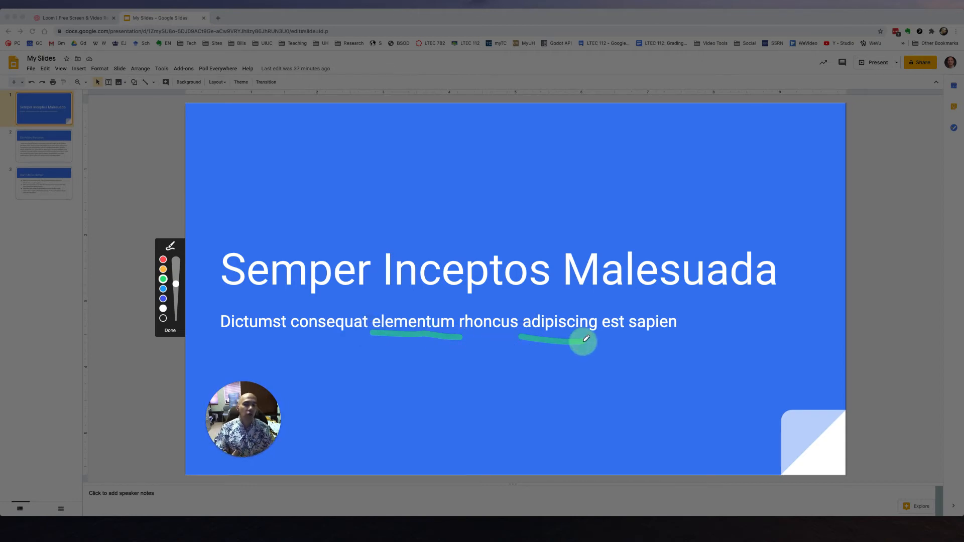
pyautogui.click(169, 330)
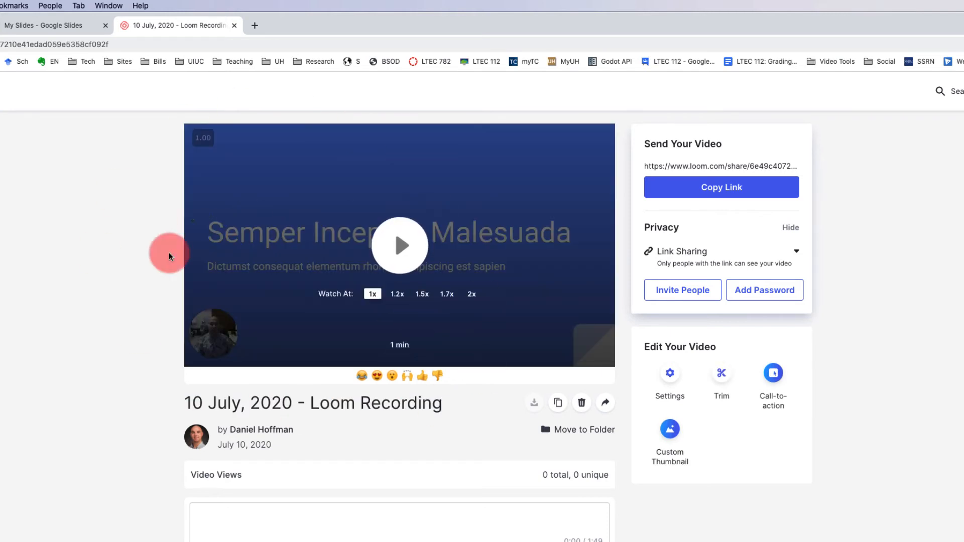
pyautogui.moveTo(482, 211)
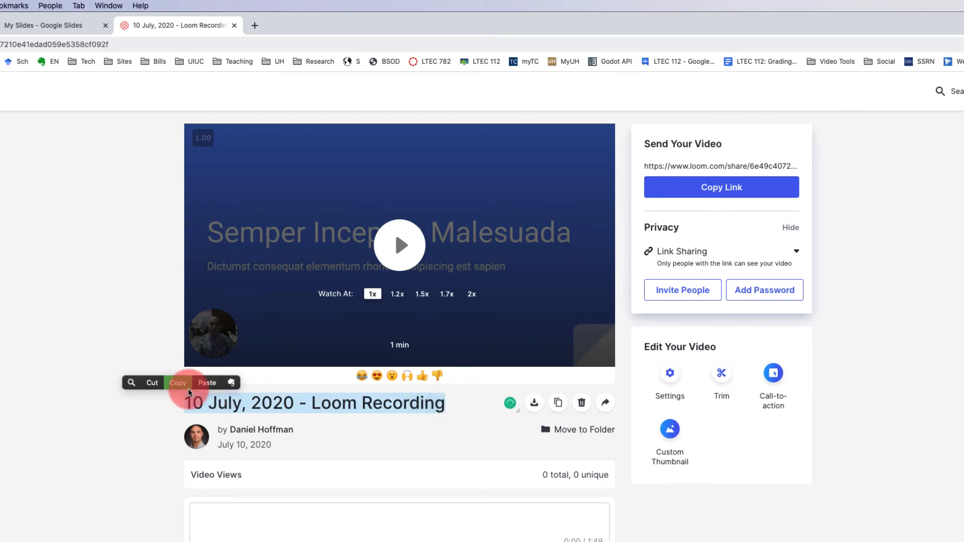
# Retitle the video 'Dan's Loom July 10, 2020'
pyautogui.write("Dan's Loom Jul")
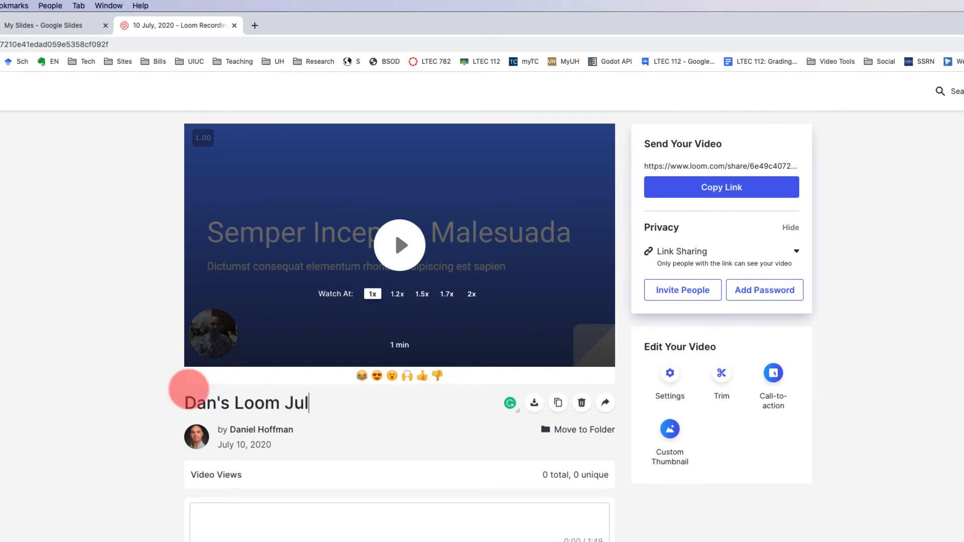
pyautogui.write('y 10, 2020')
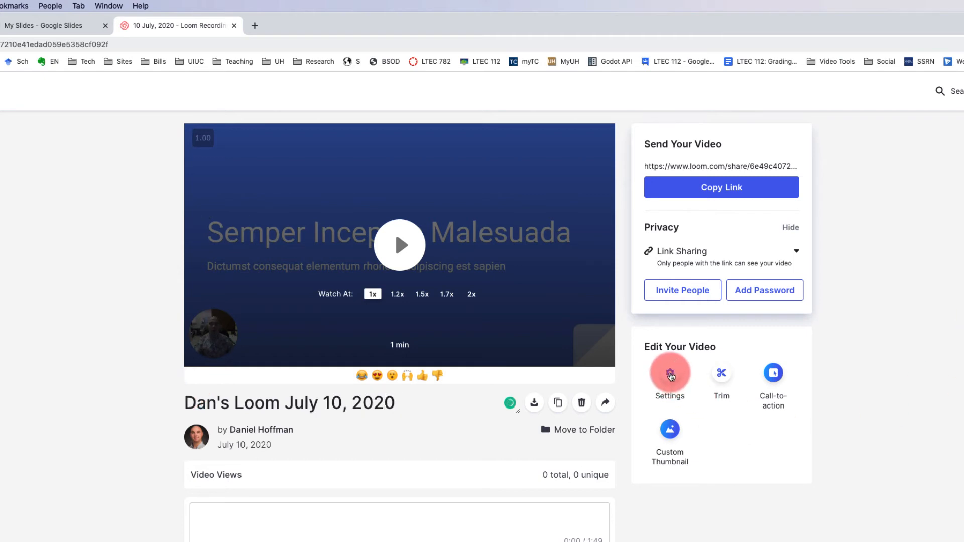
pyautogui.click(669, 373)
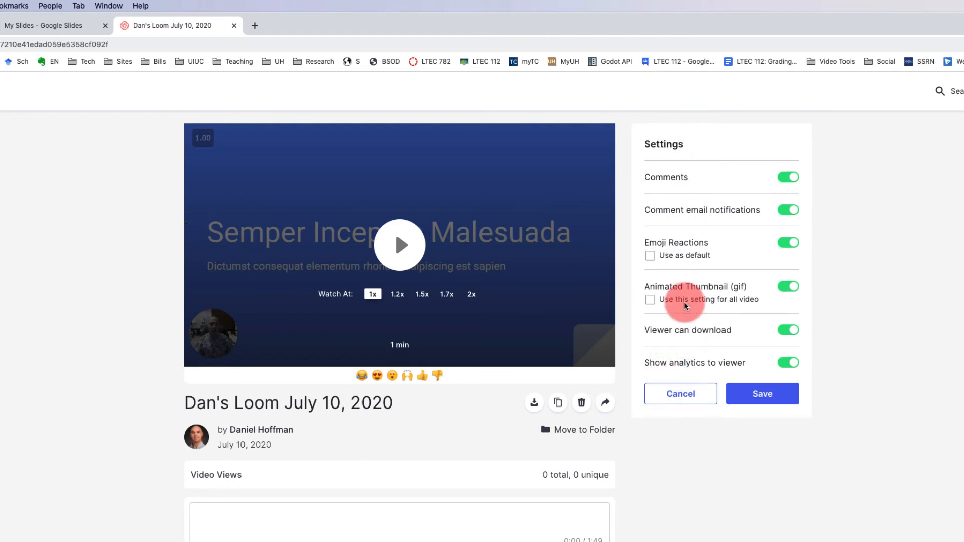
pyautogui.click(788, 177)
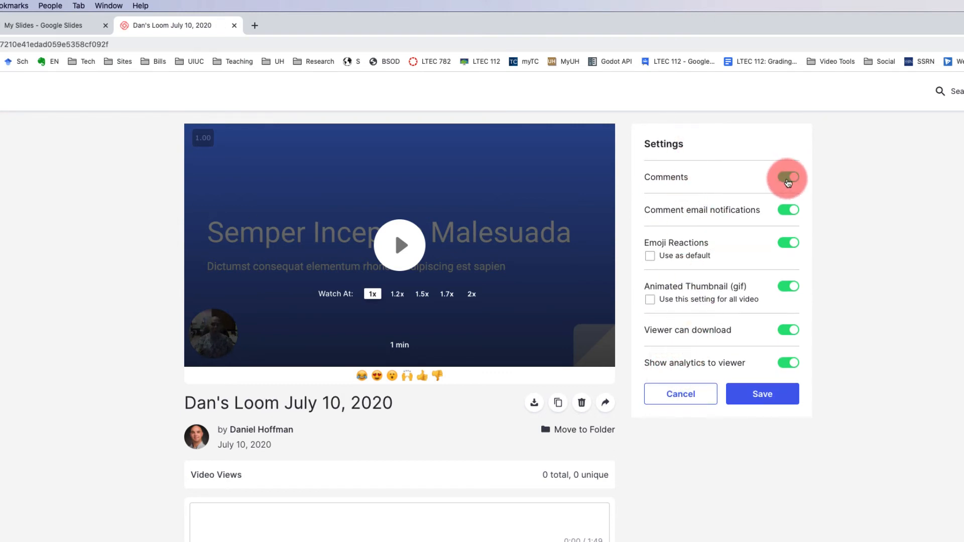
pyautogui.click(788, 177)
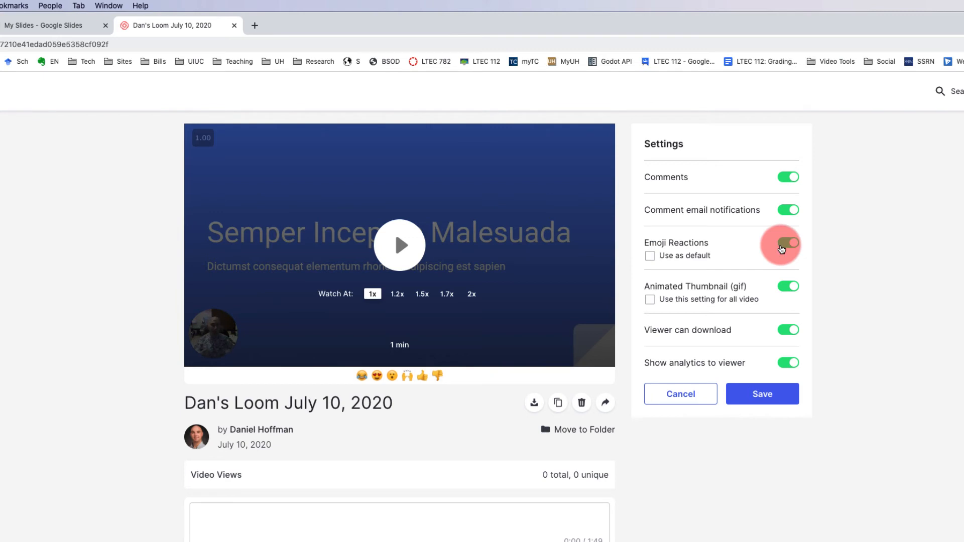
pyautogui.click(788, 242)
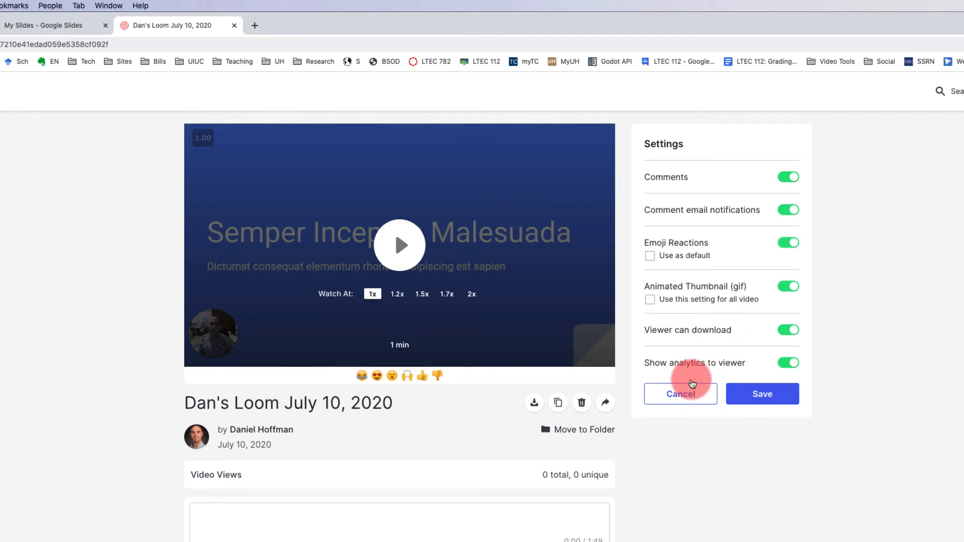
pyautogui.click(680, 394)
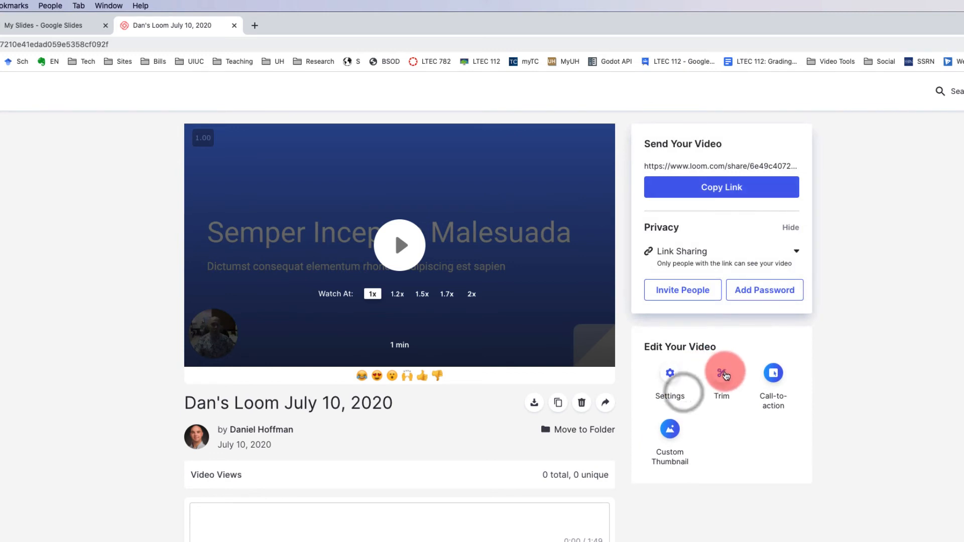
pyautogui.click(721, 373)
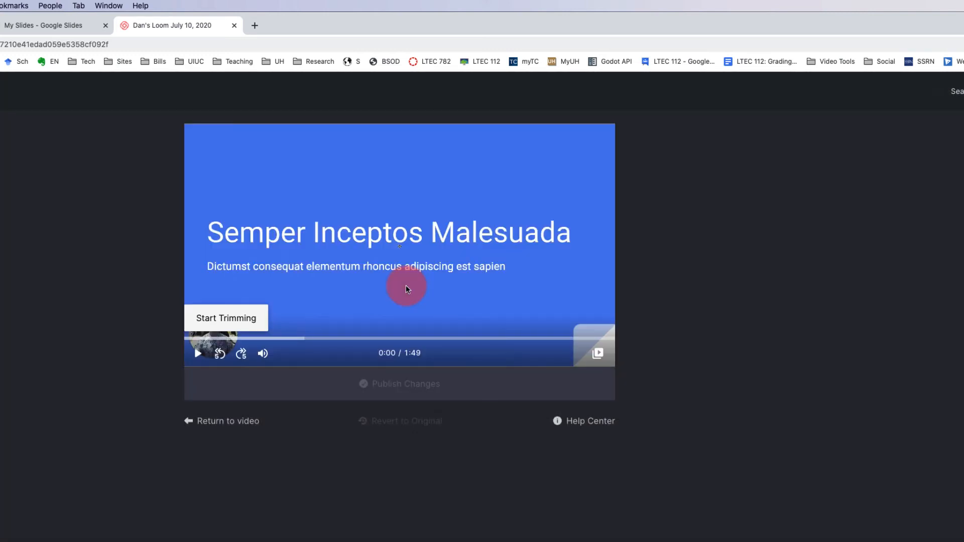
pyautogui.moveTo(353, 325)
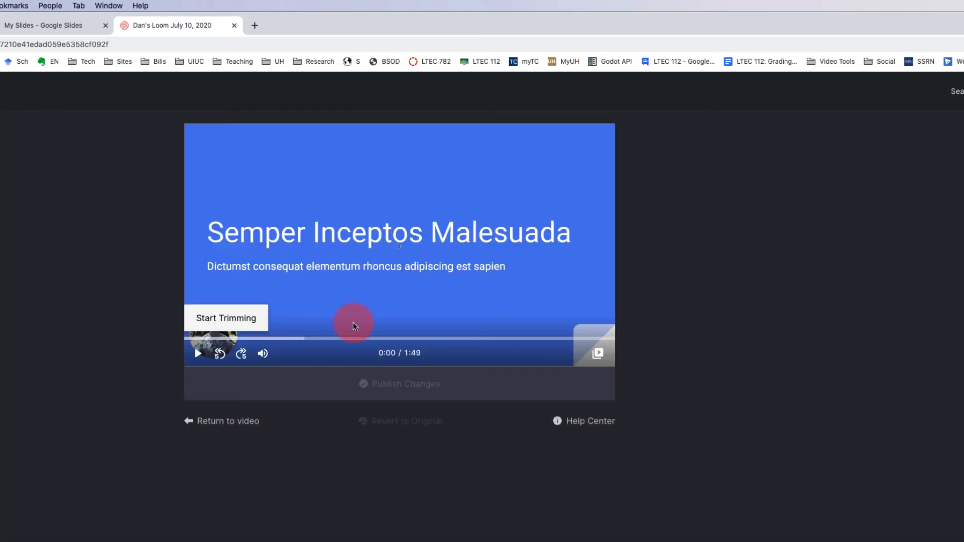
pyautogui.click(225, 317)
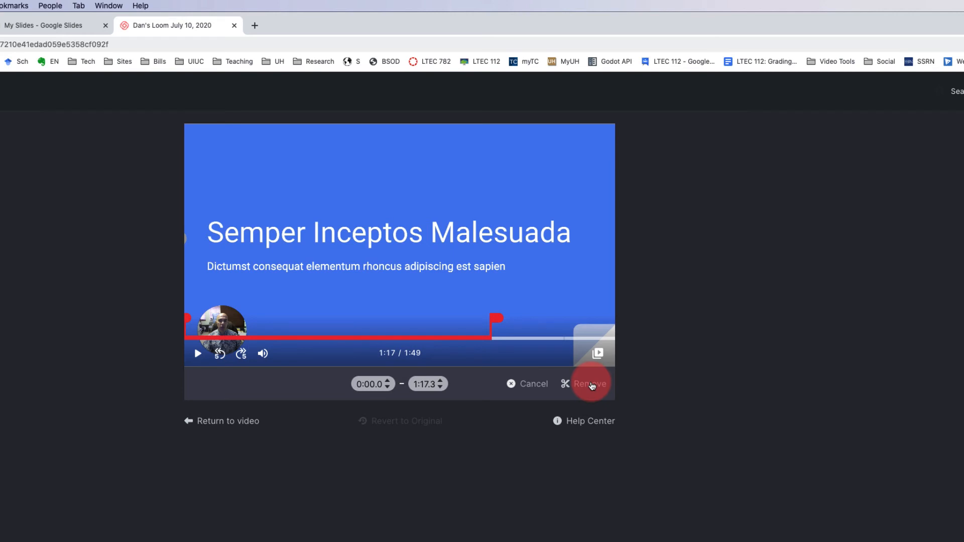
pyautogui.moveTo(525, 383)
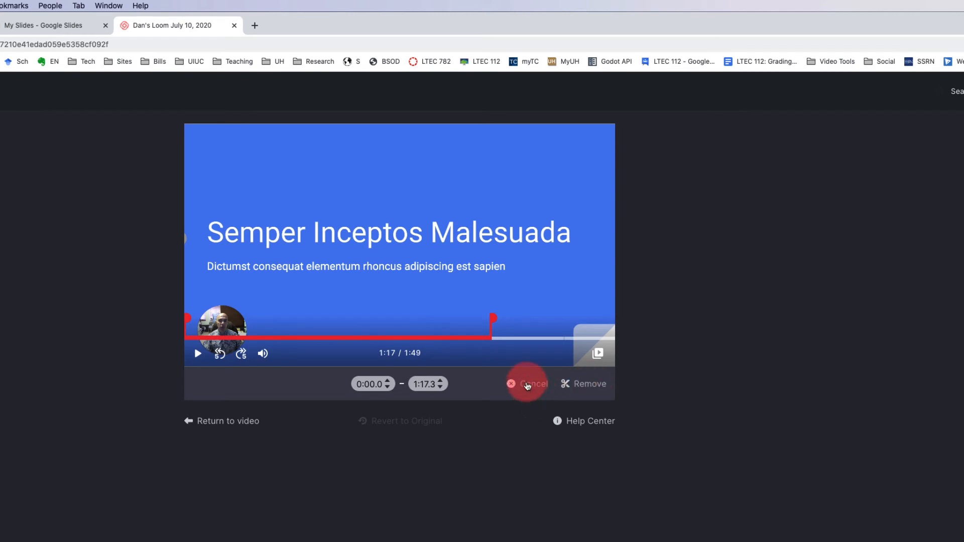
pyautogui.click(527, 384)
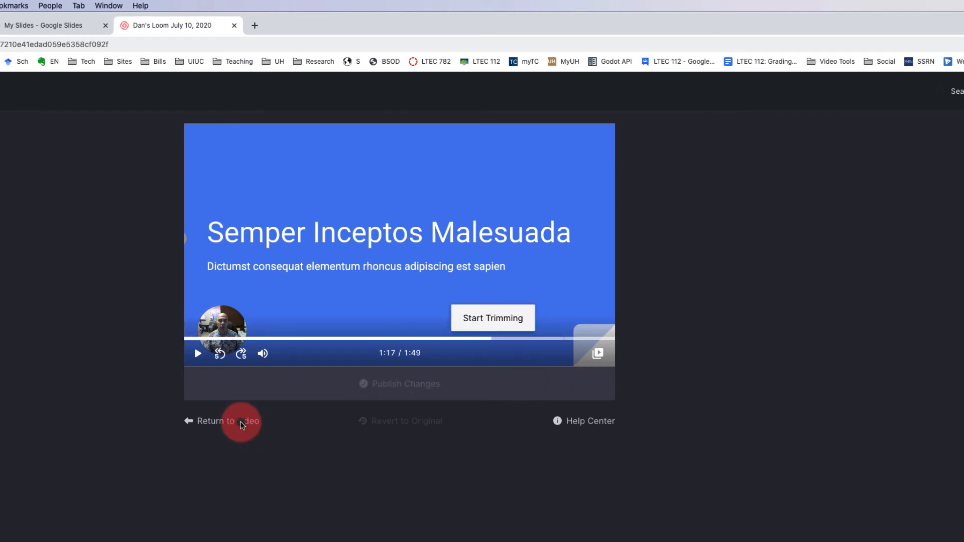
pyautogui.click(217, 421)
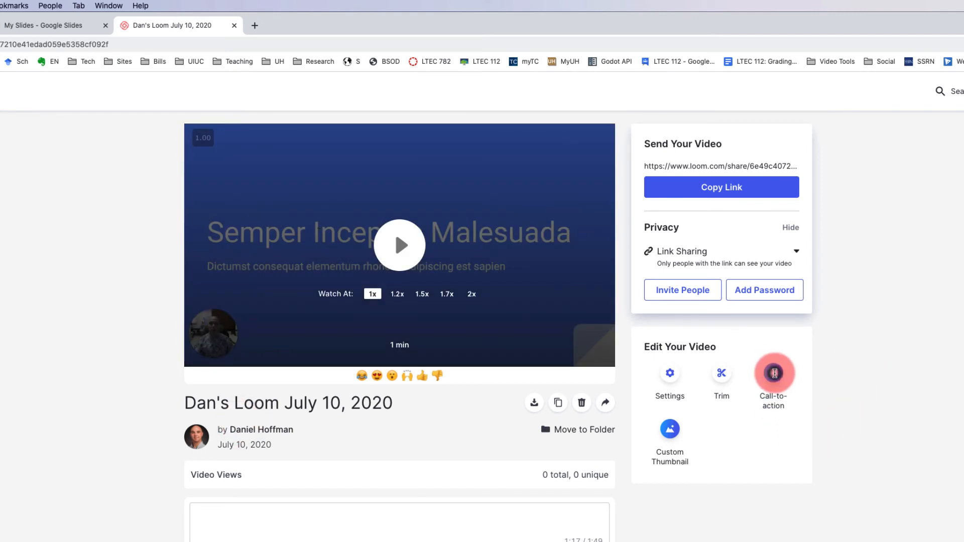
pyautogui.click(773, 373)
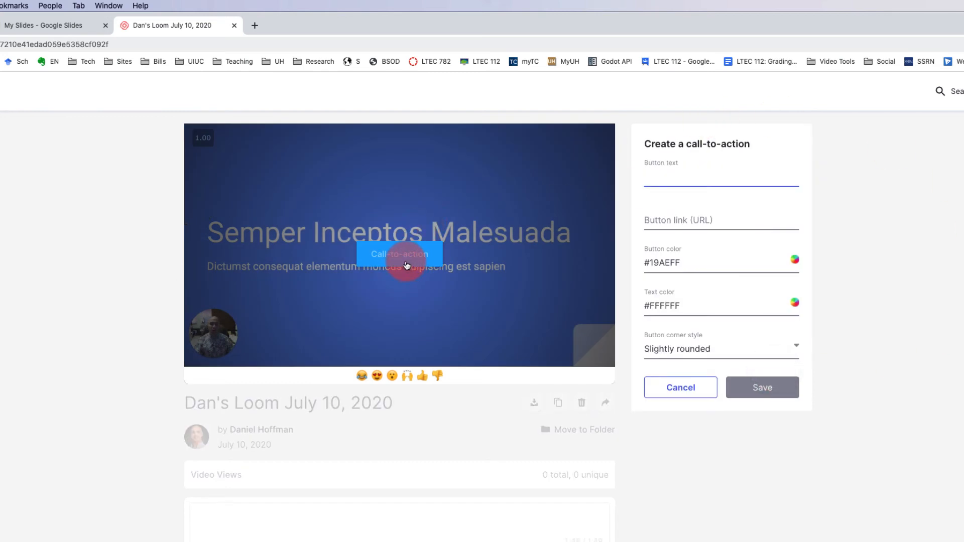
pyautogui.click(720, 177)
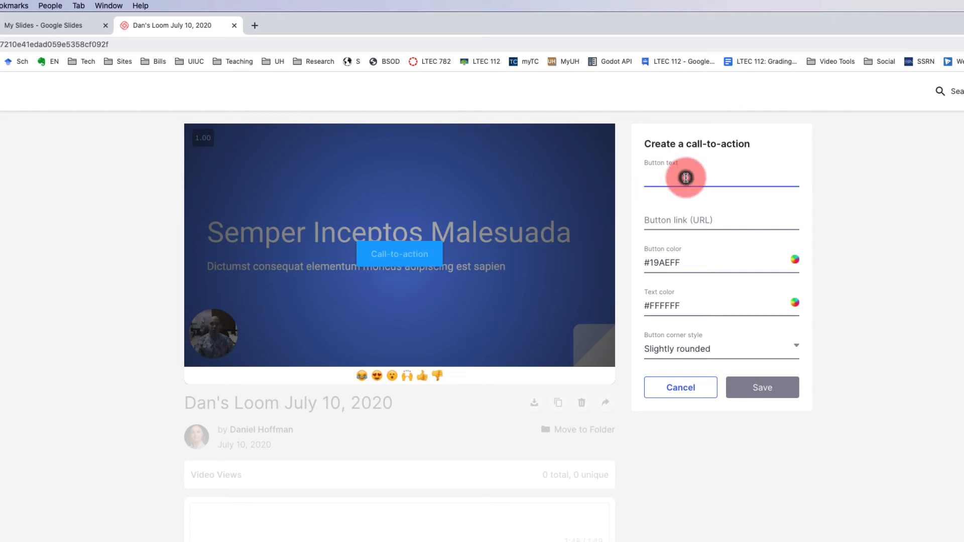
pyautogui.write('Check Out')
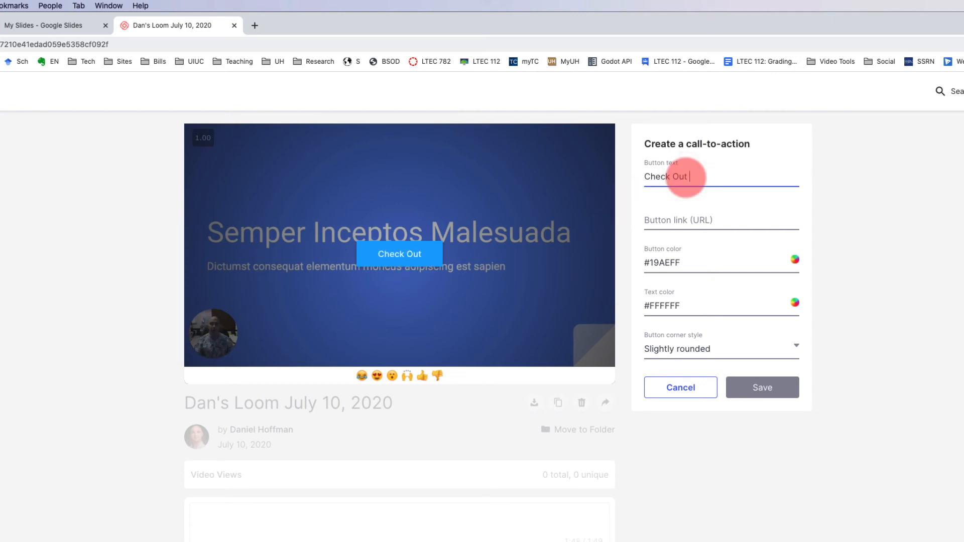
pyautogui.write('Resource')
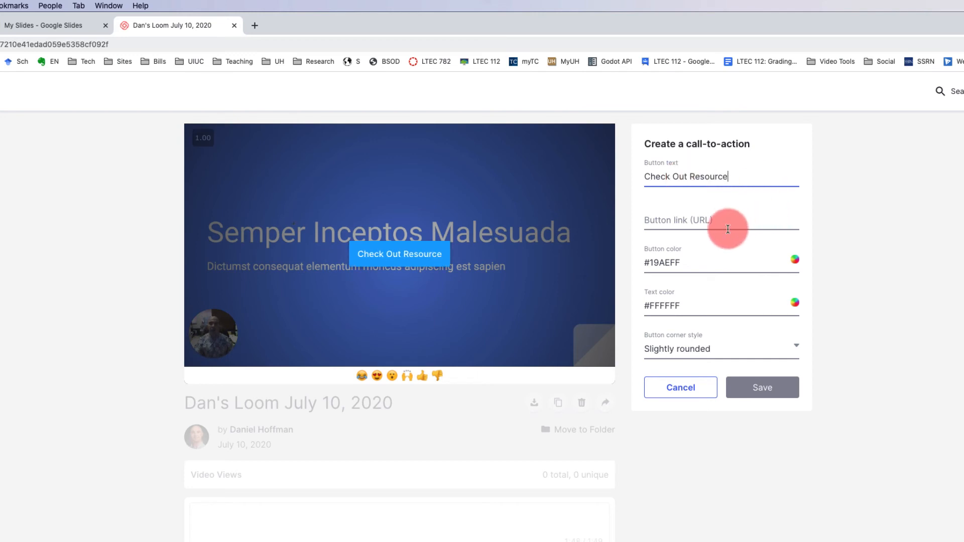
pyautogui.click(720, 226)
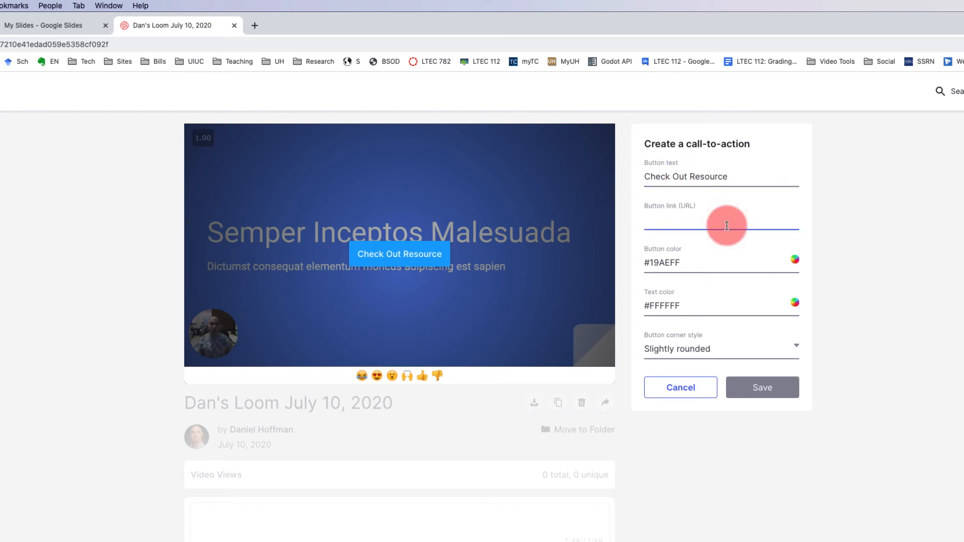
pyautogui.write('ww.')
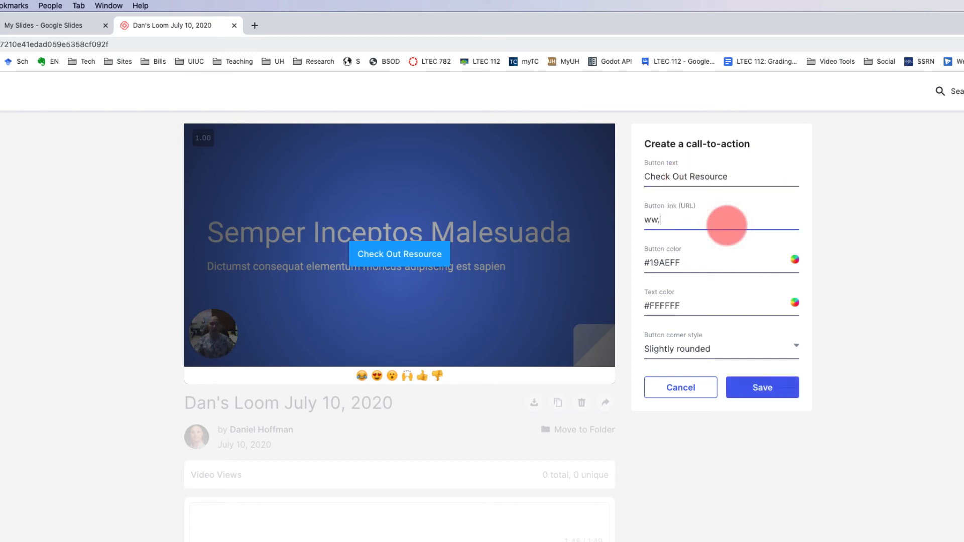
pyautogui.press('Backspace')
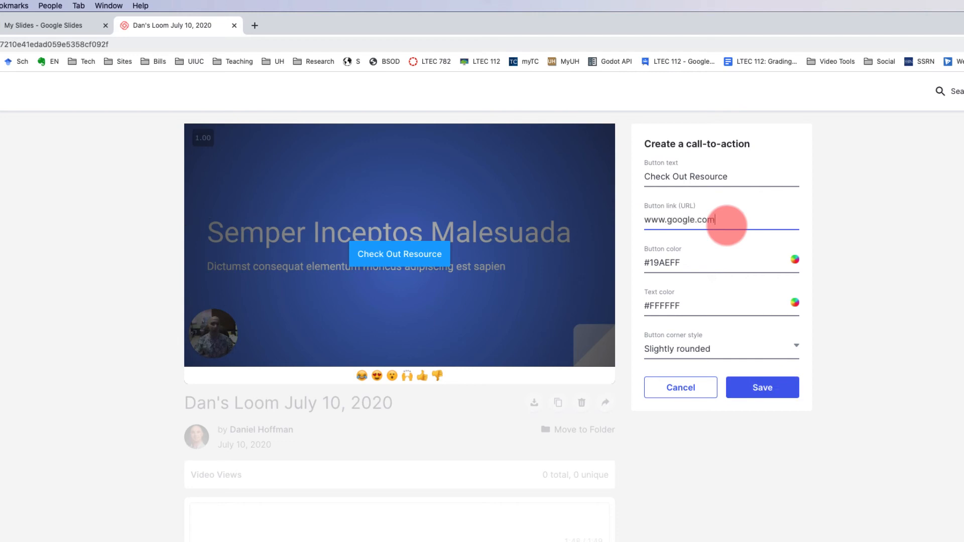
pyautogui.click(761, 387)
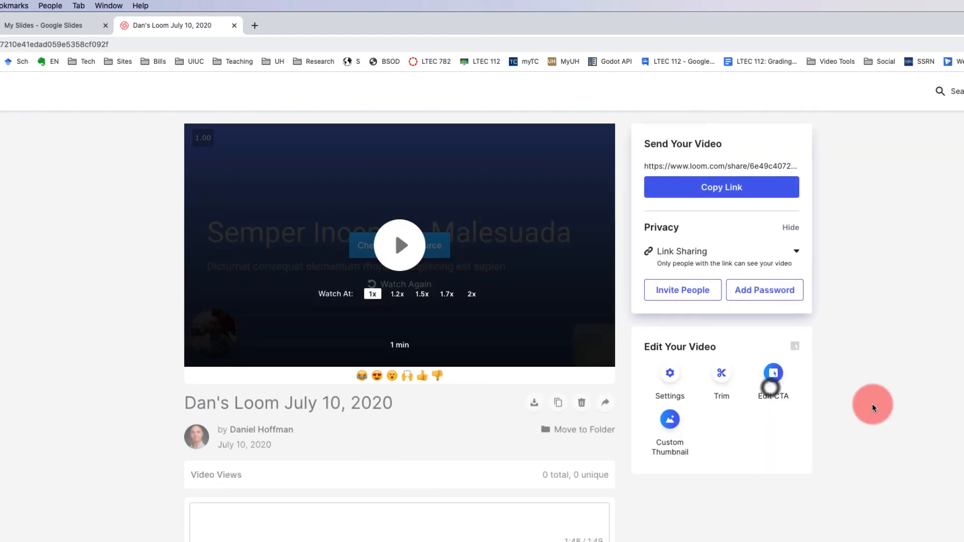
# Play the video muted, follow the Check Out Resource button to Google, and return to the Loom tab
pyautogui.click(399, 245)
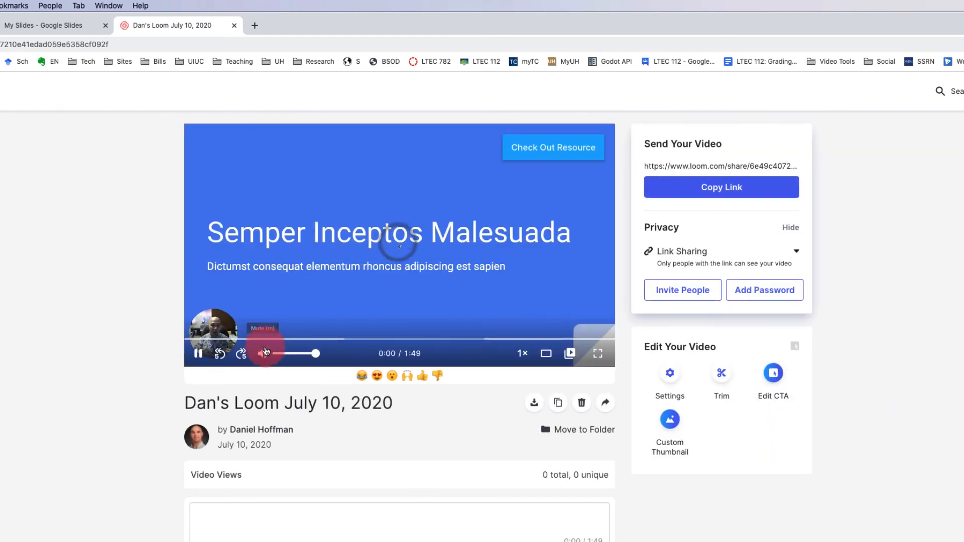
pyautogui.click(587, 337)
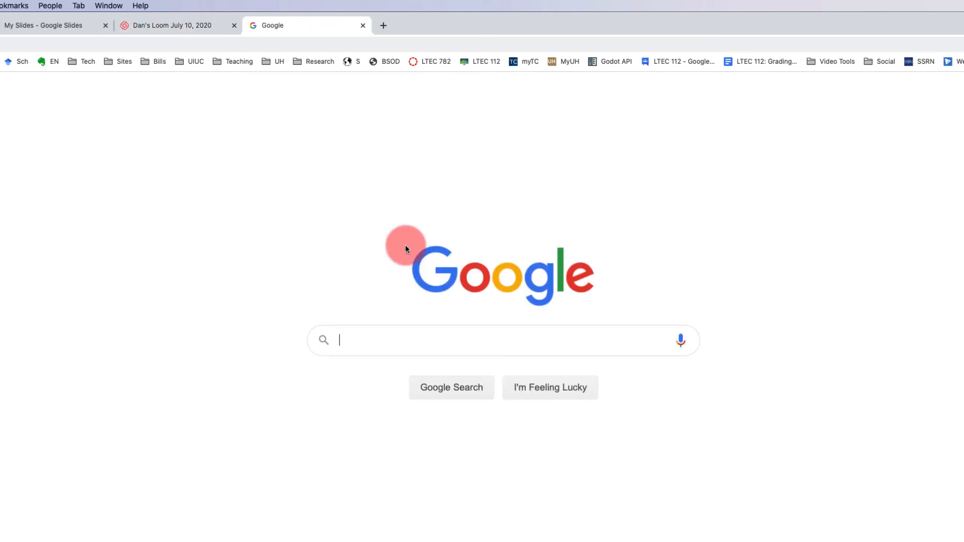
pyautogui.moveTo(740, 413)
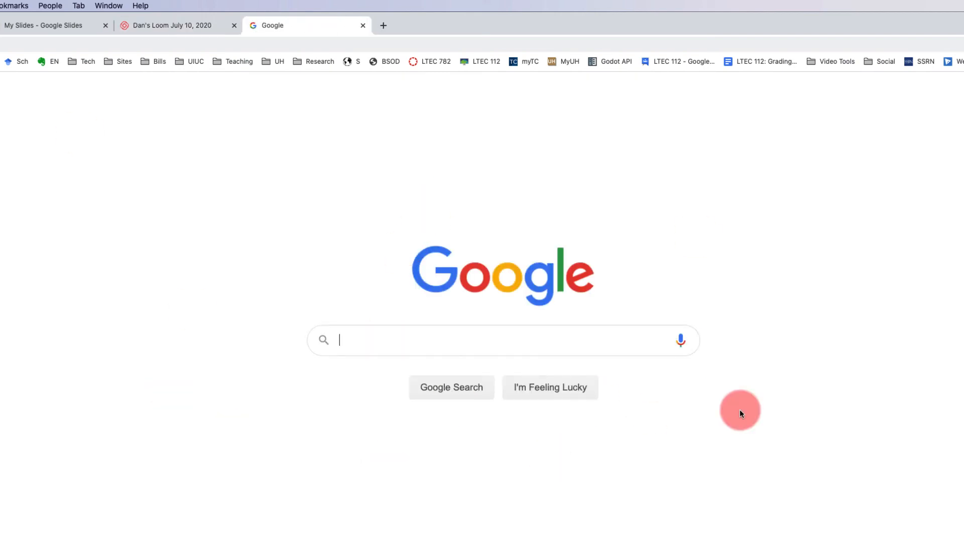
pyautogui.click(173, 25)
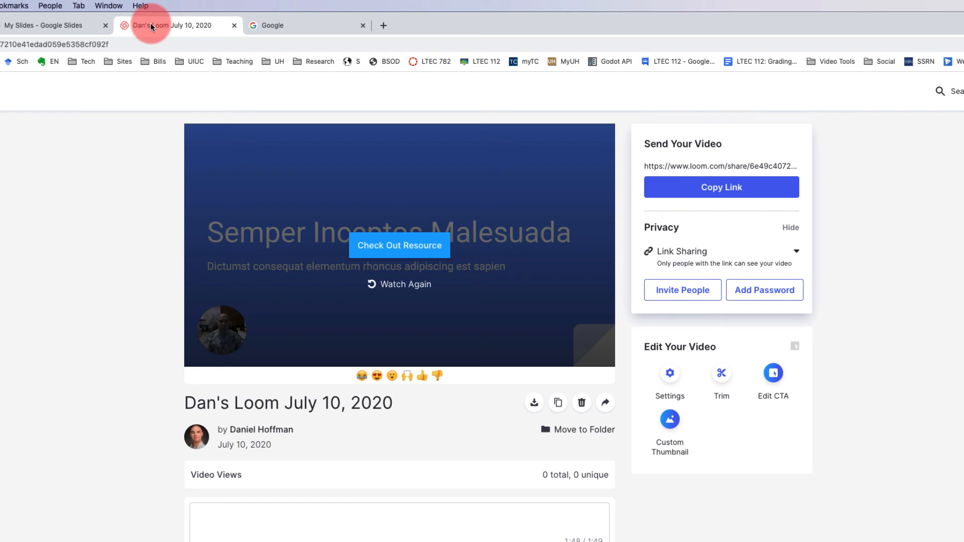
pyautogui.moveTo(295, 356)
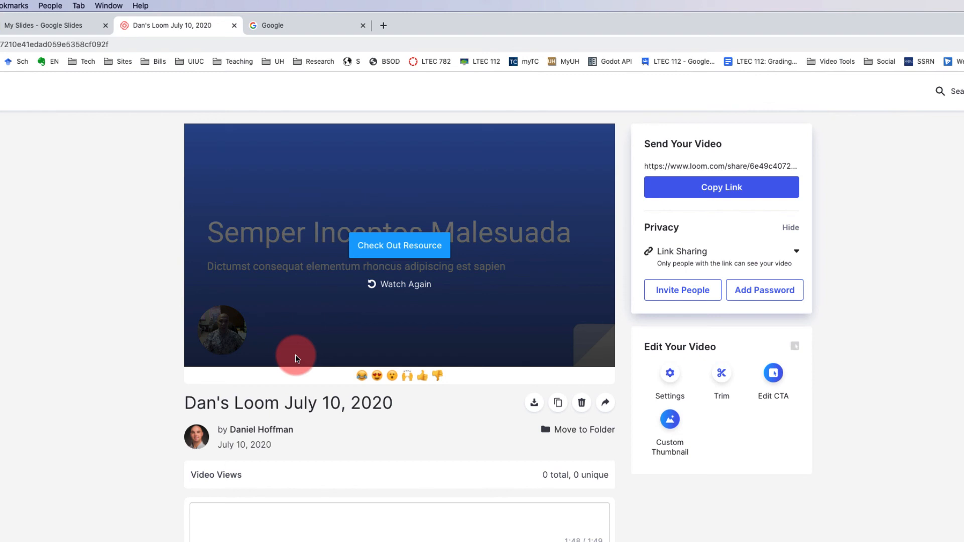
pyautogui.moveTo(625, 422)
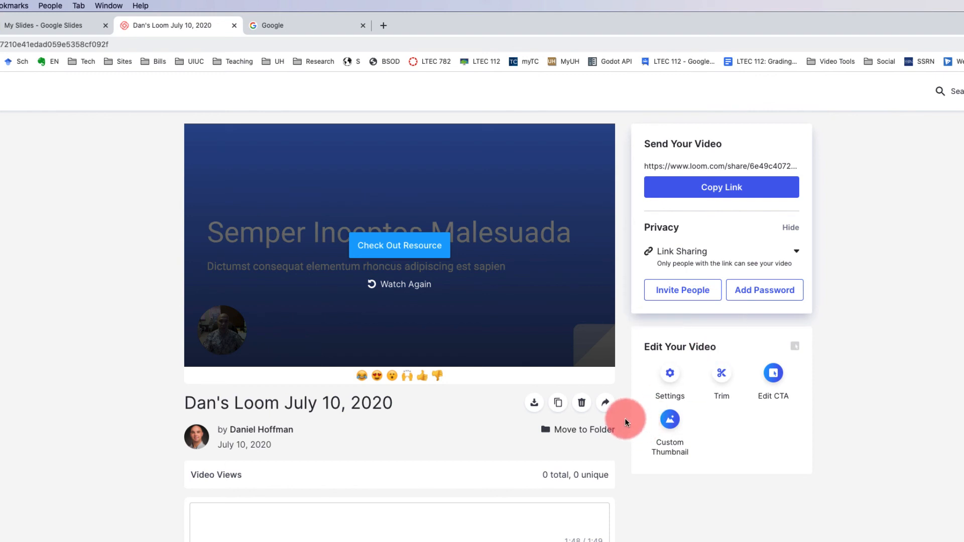
pyautogui.moveTo(604, 403)
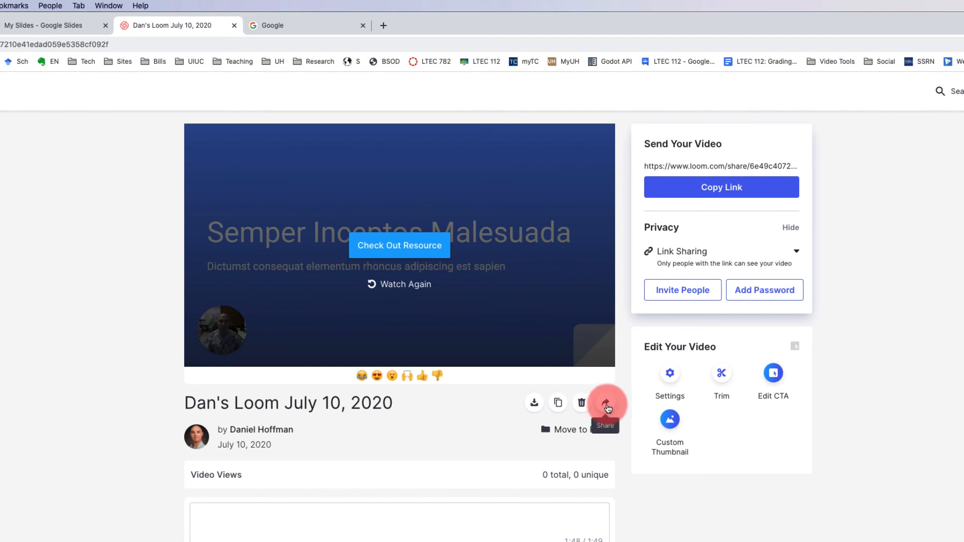
# From the Share menu, copy the video's Responsive embed code
pyautogui.click(607, 402)
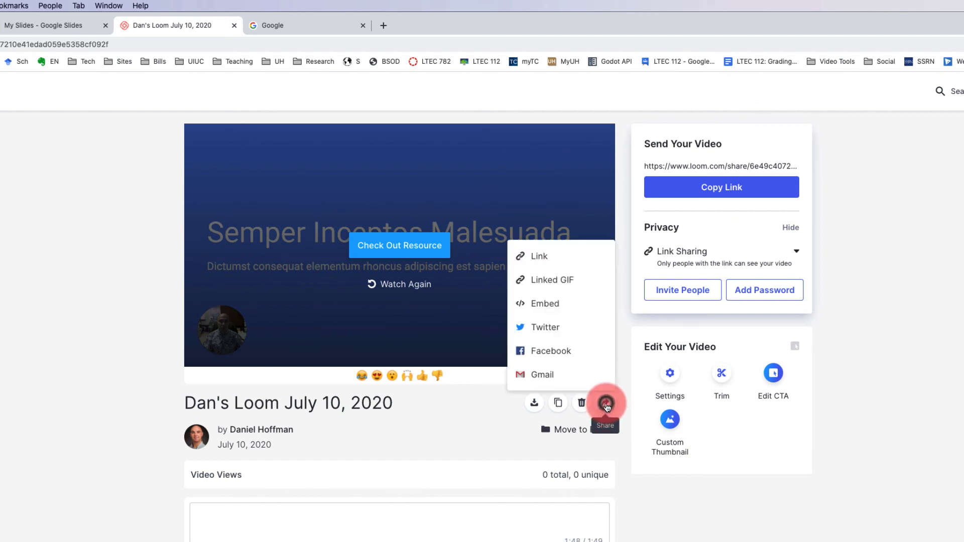
pyautogui.moveTo(560, 303)
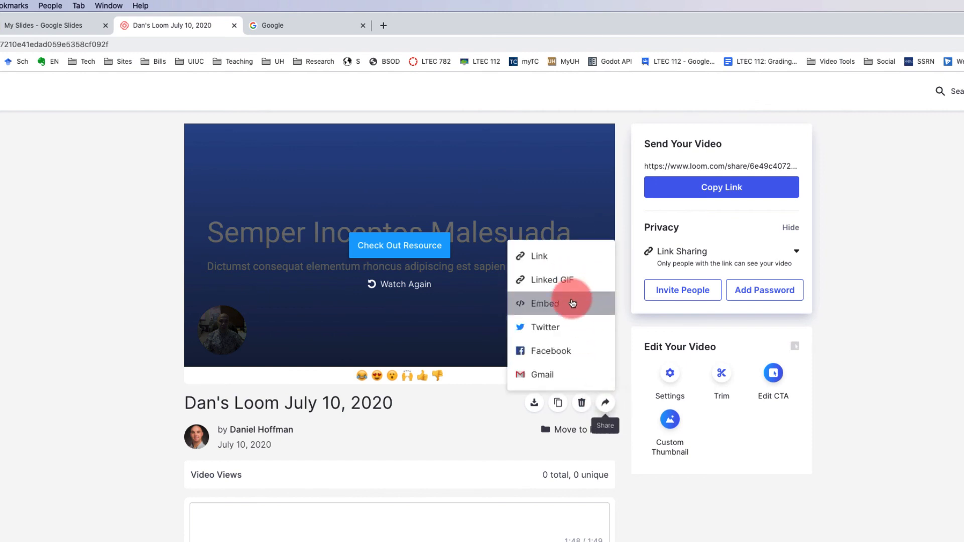
pyautogui.moveTo(545, 326)
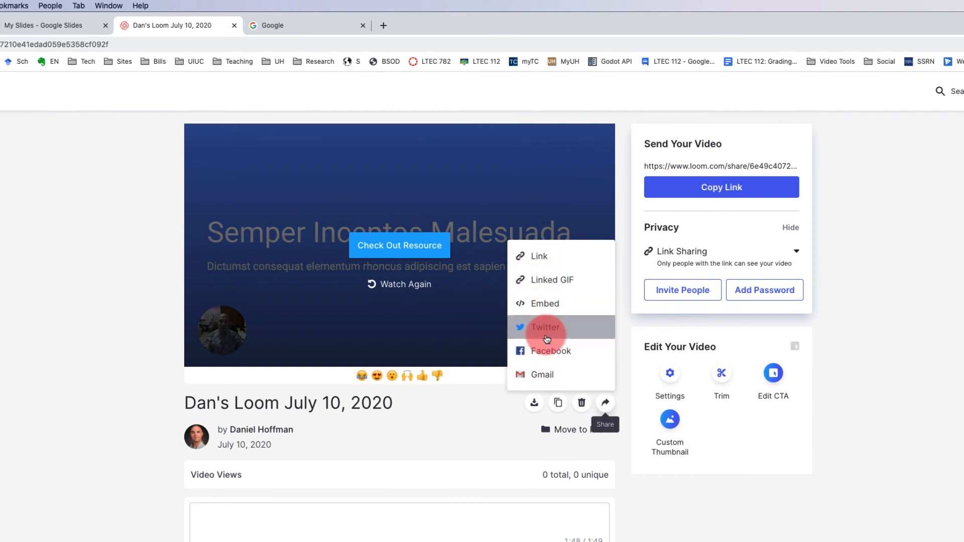
pyautogui.moveTo(548, 304)
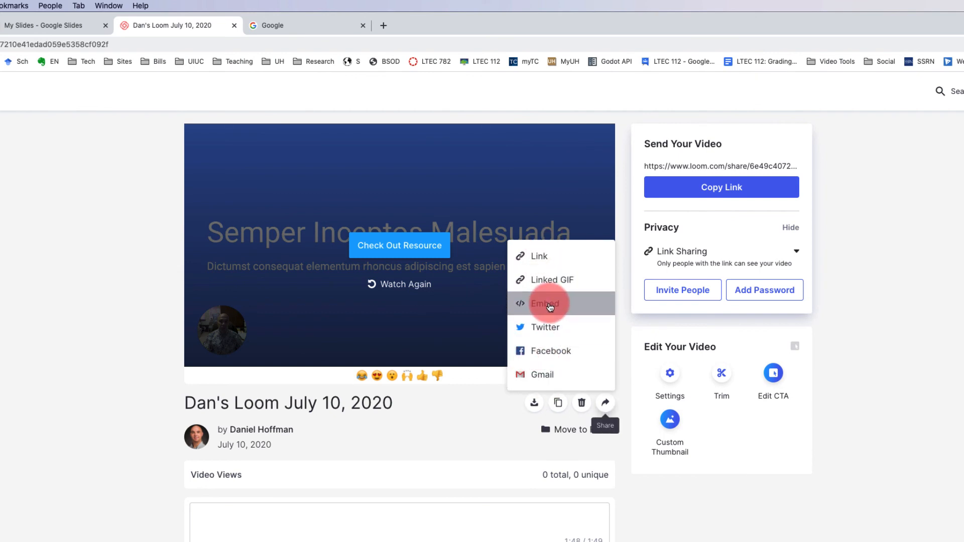
pyautogui.click(545, 303)
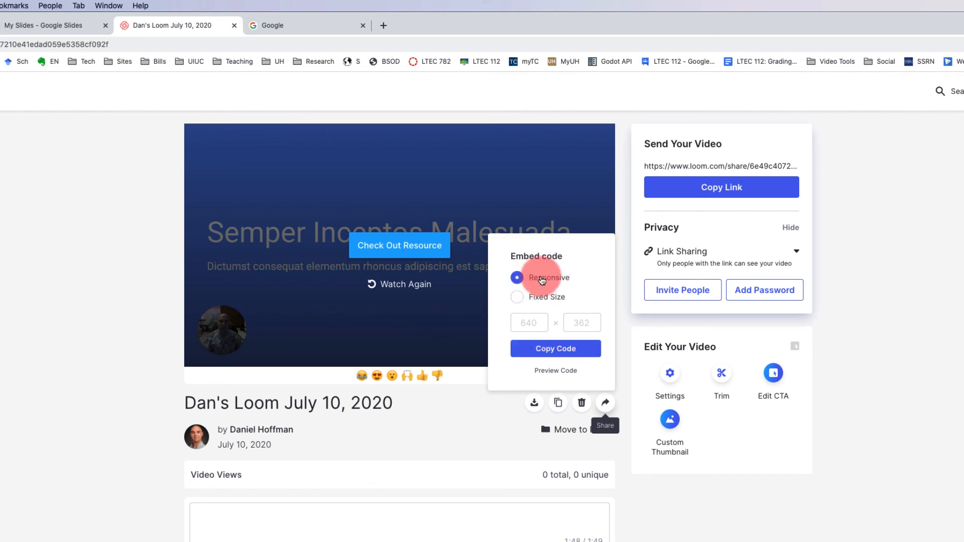
pyautogui.moveTo(553, 306)
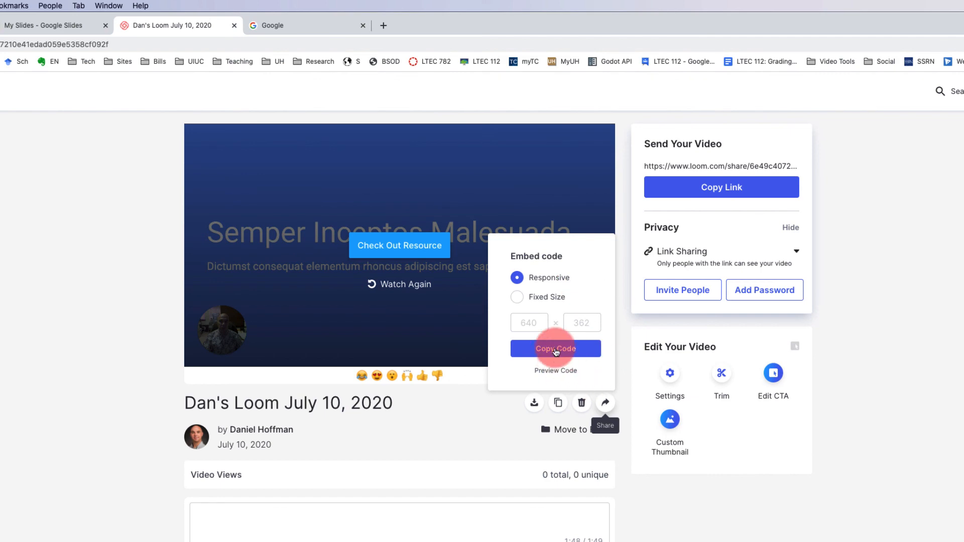
pyautogui.click(554, 348)
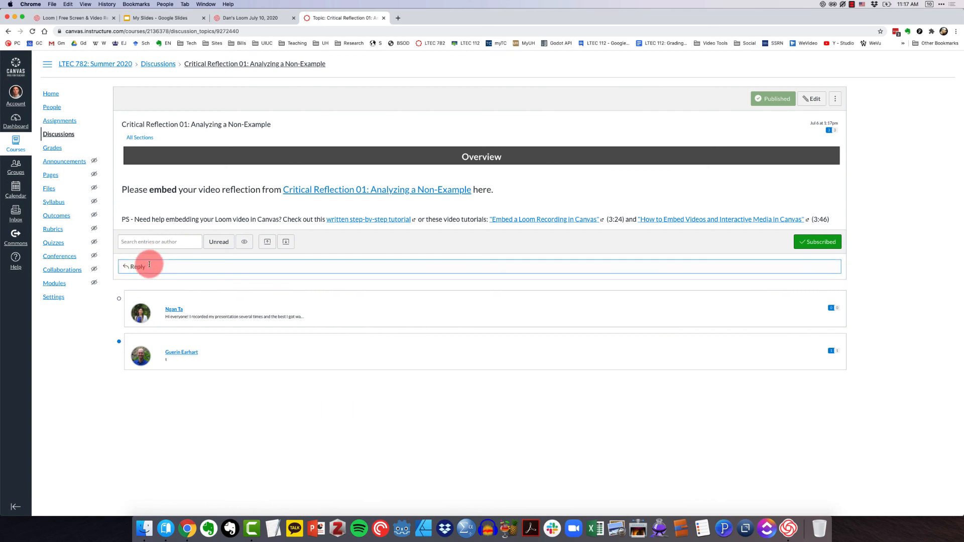
# Start a reply on Critical Reflection 01 and paste the embed code via the HTML Editor
pyautogui.click(132, 266)
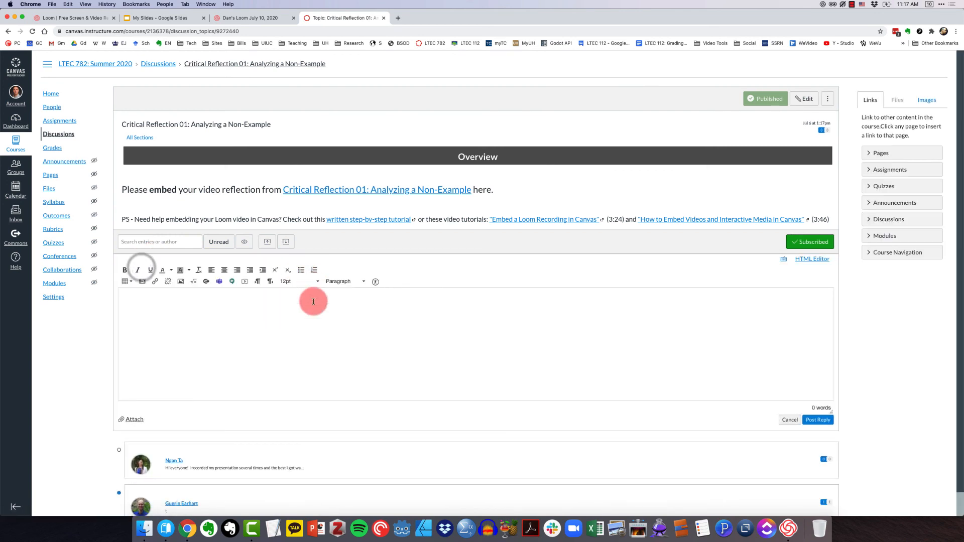
pyautogui.scroll(3)
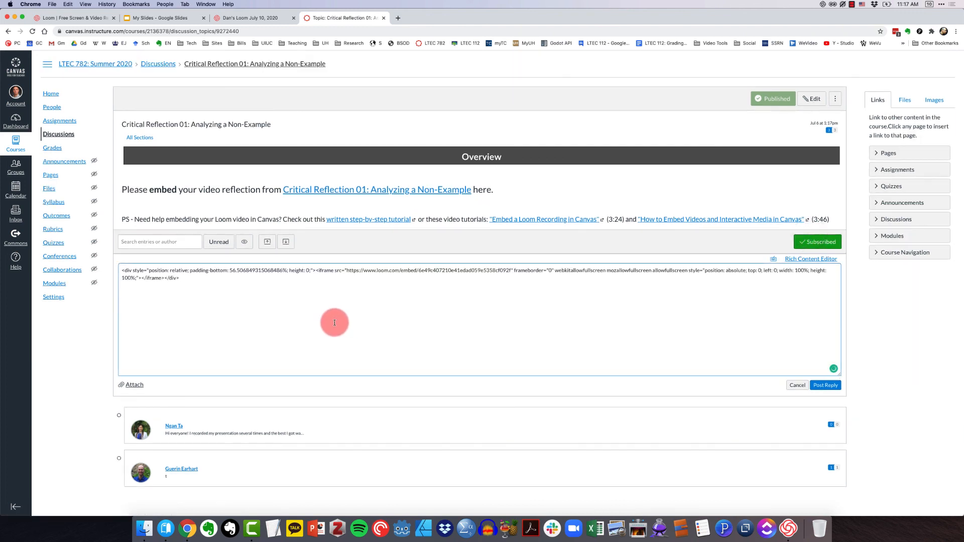
pyautogui.click(810, 258)
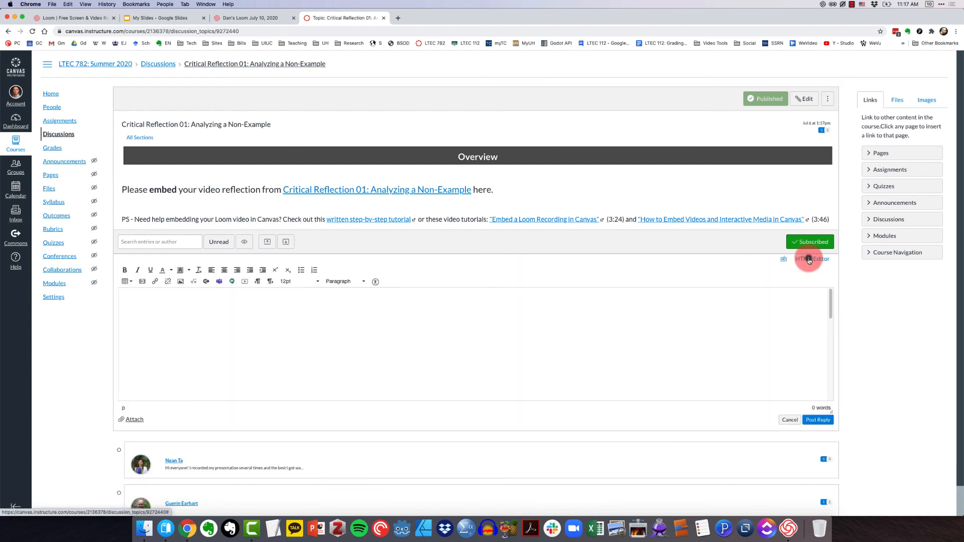
pyautogui.click(809, 258)
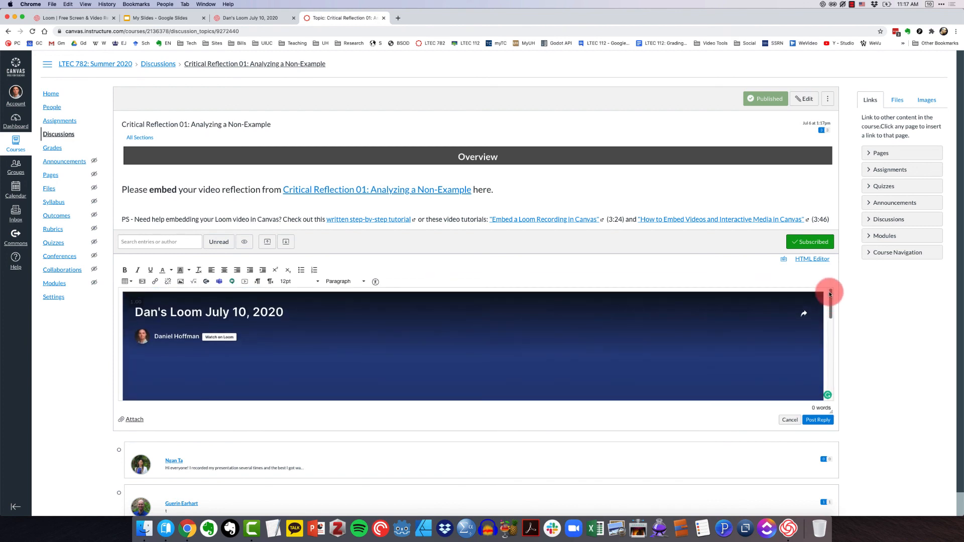
pyautogui.moveTo(813, 396)
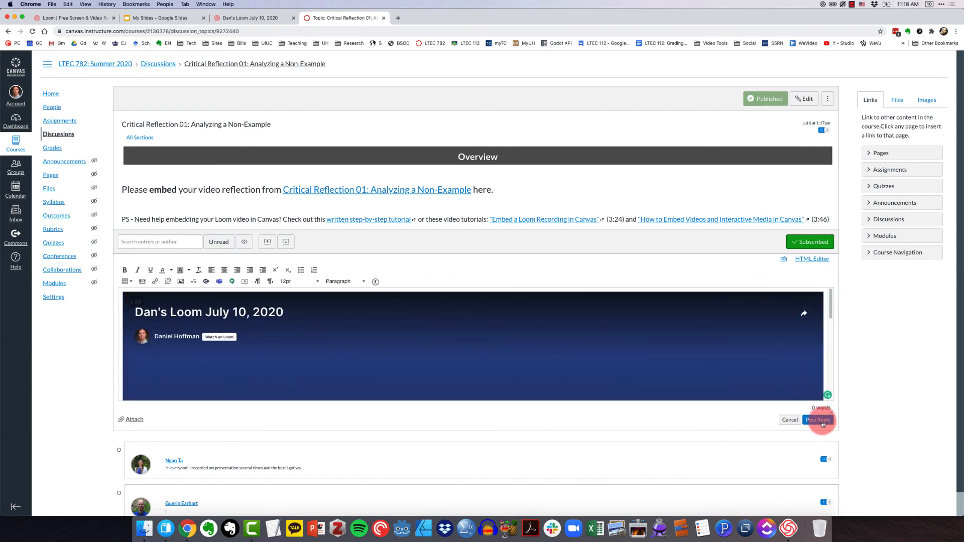
pyautogui.moveTo(457, 361)
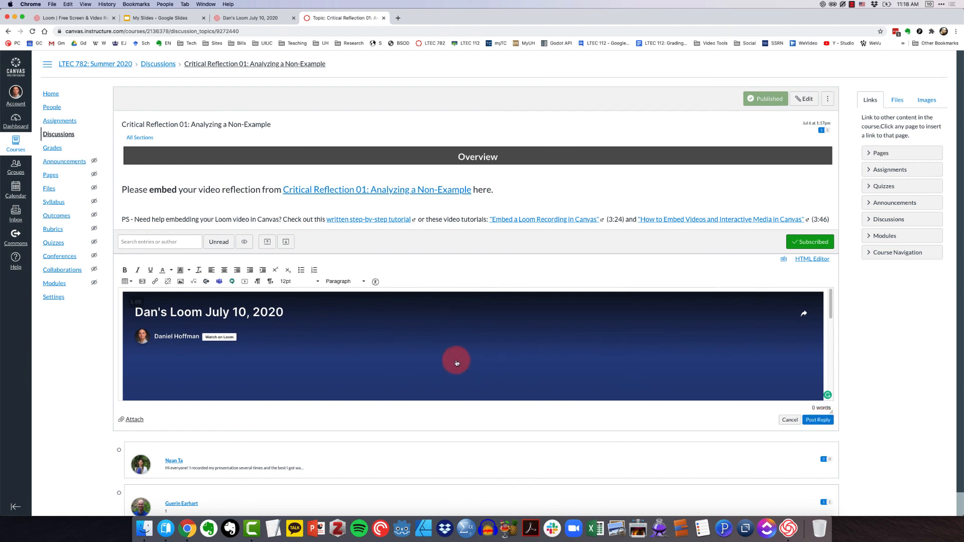
# Toggle between the raw embed code and the rendered preview of Dan's Loom July 10, 2020
pyautogui.click(811, 258)
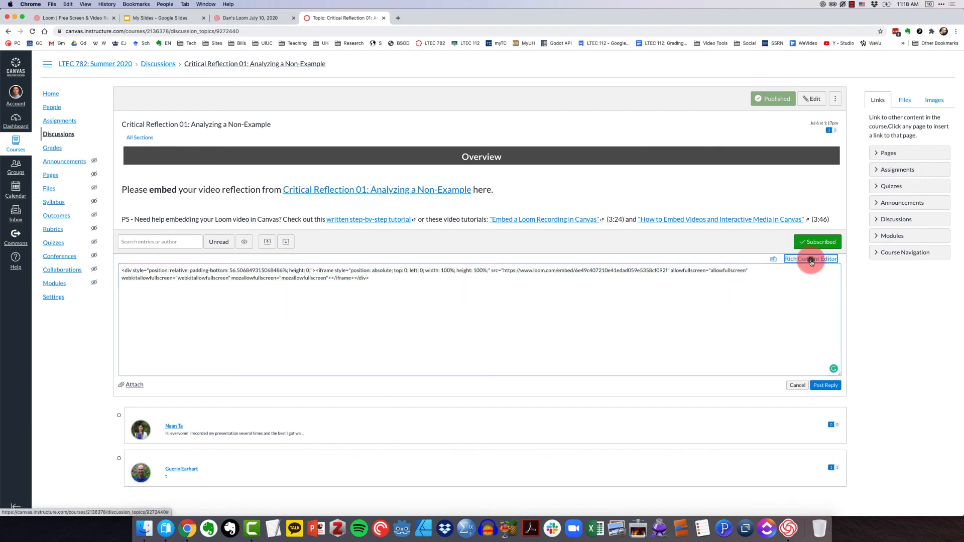
pyautogui.click(811, 258)
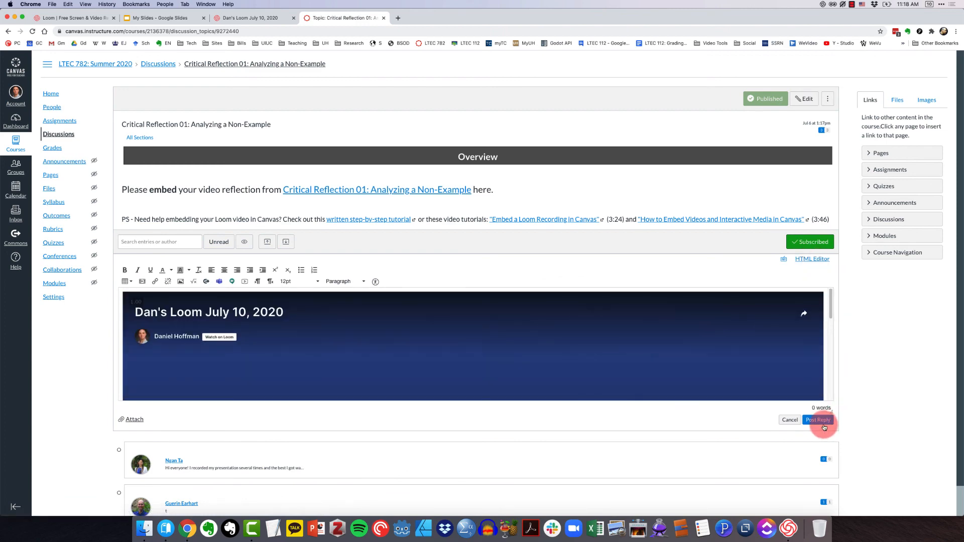